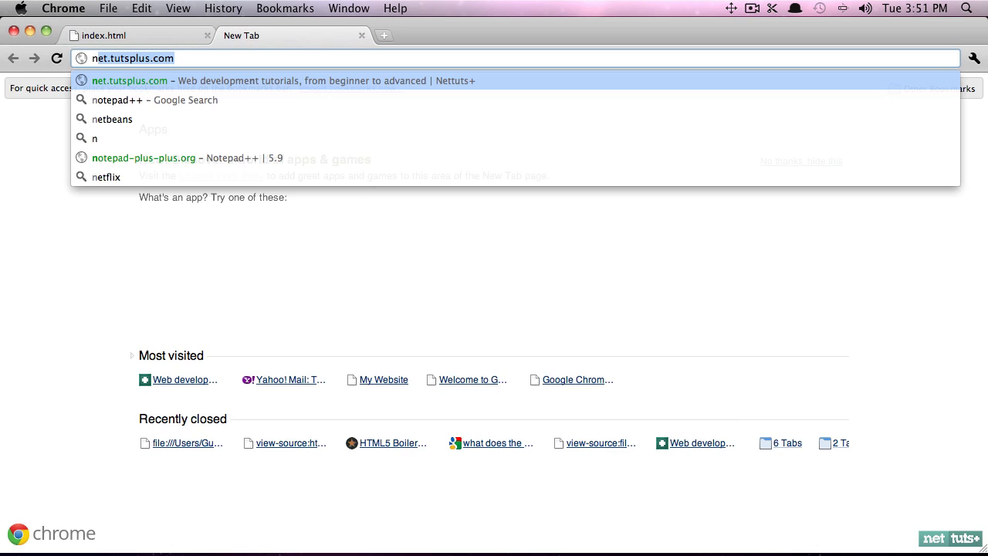
# Load net.tutsplus.com in a new Chrome tab and view the page source
pyautogui.click(129, 81)
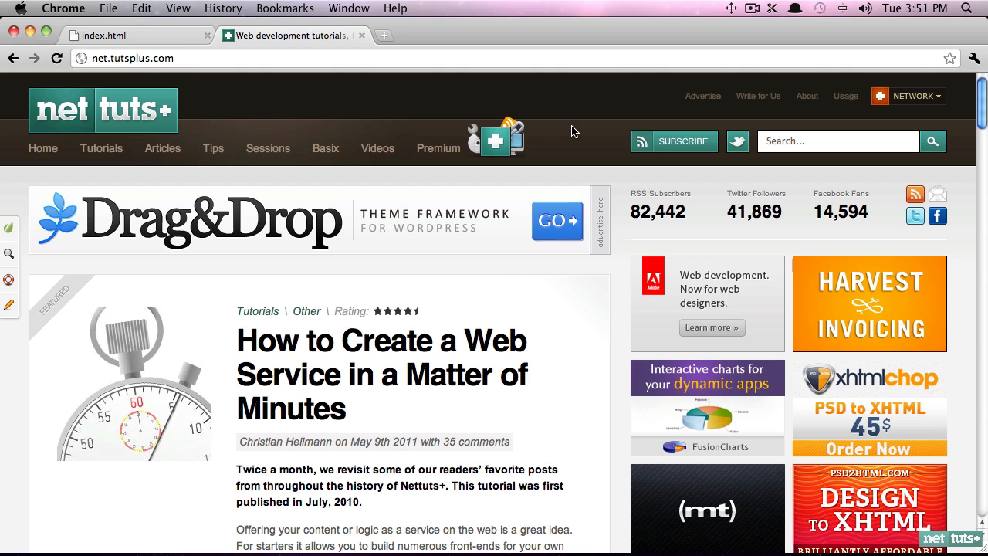
pyautogui.rightClick(575, 130)
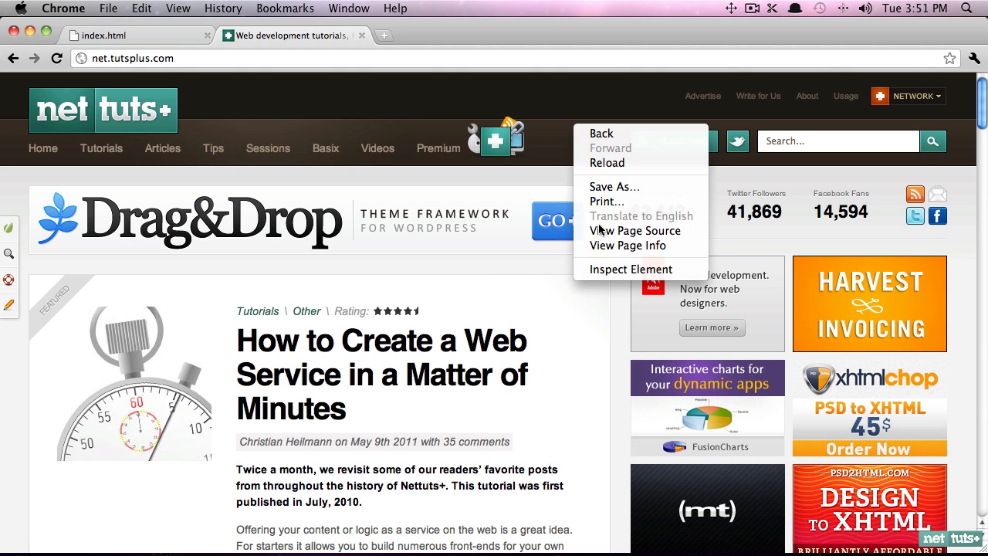
pyautogui.click(635, 230)
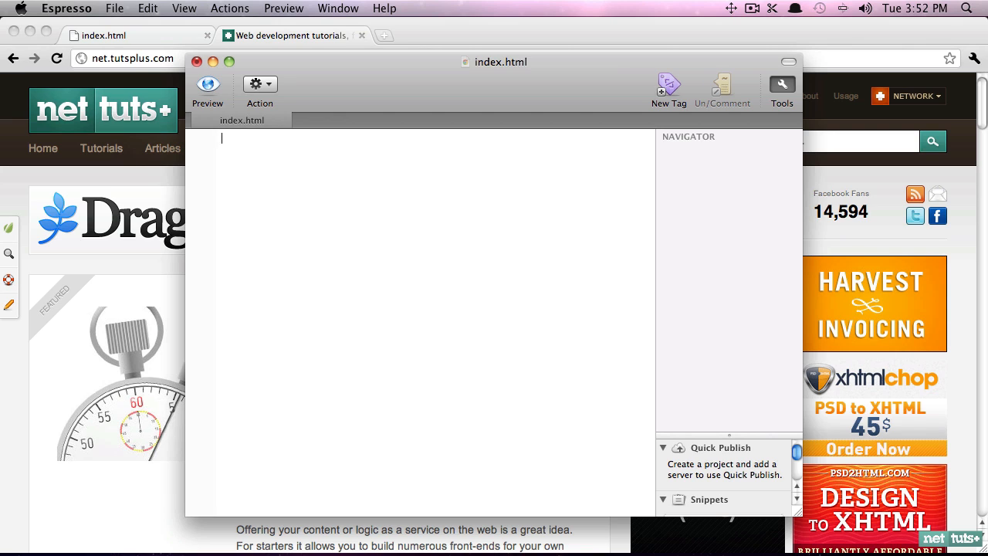
# Type the <!doctype html> declaration on line 1 of index.html
pyautogui.write('<!doctype html>')
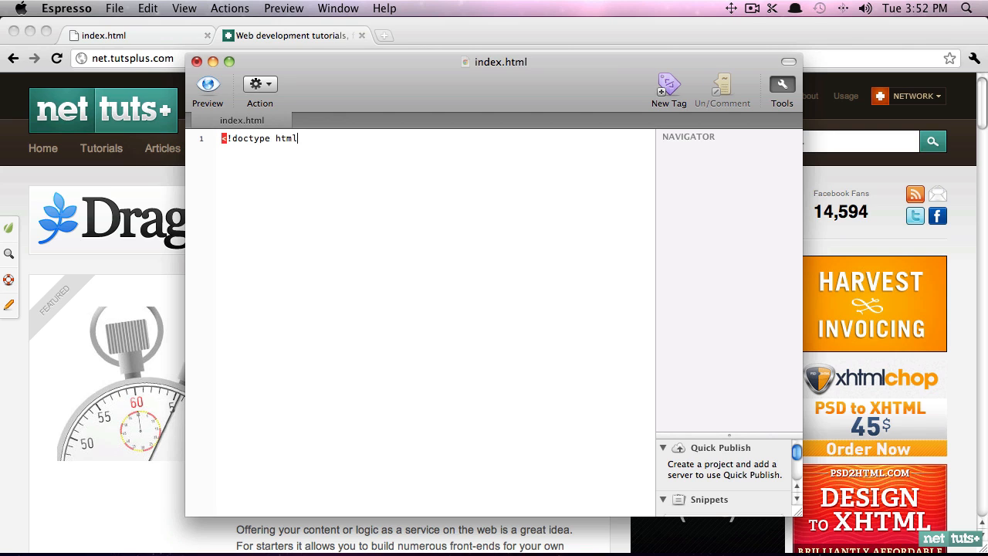
pyautogui.write('>')
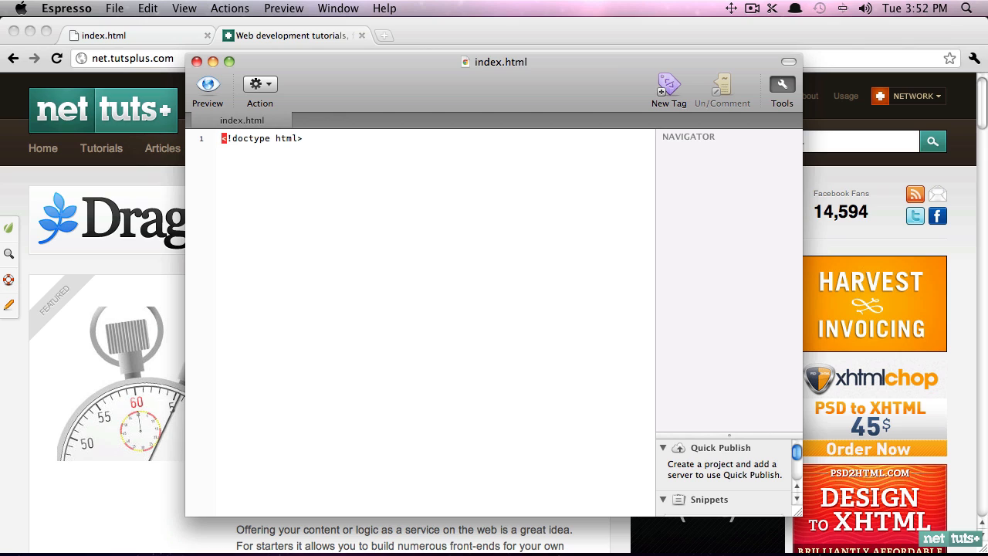
pyautogui.click(304, 138)
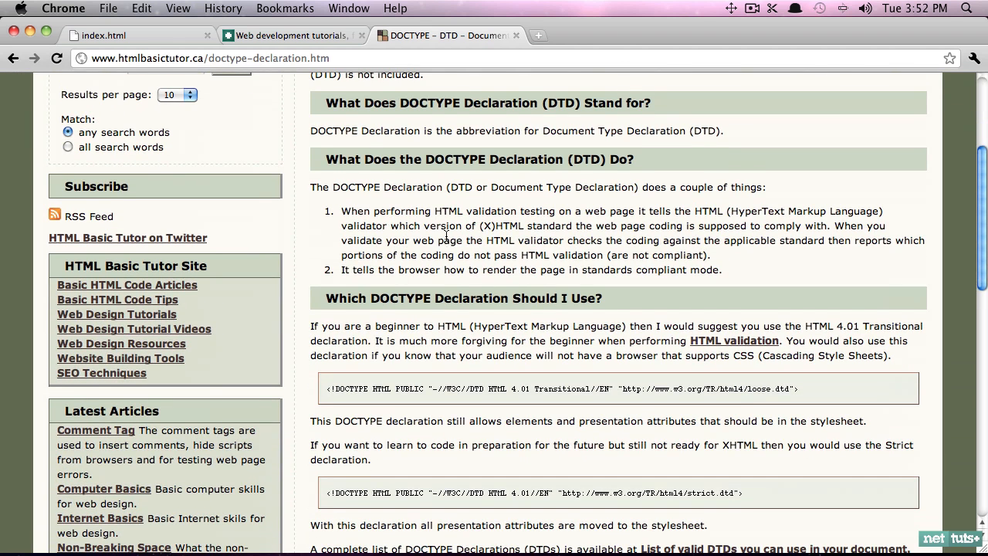
pyautogui.moveTo(435, 218)
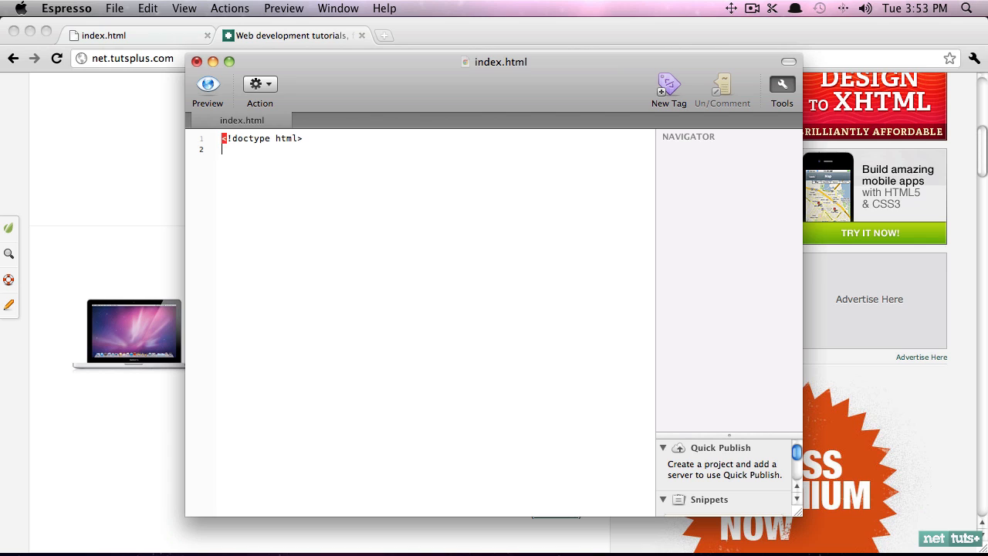
# Add <html> and </html> tags below the doctype, fixing the stray character and retyping the closing tag
pyautogui.write('<html')
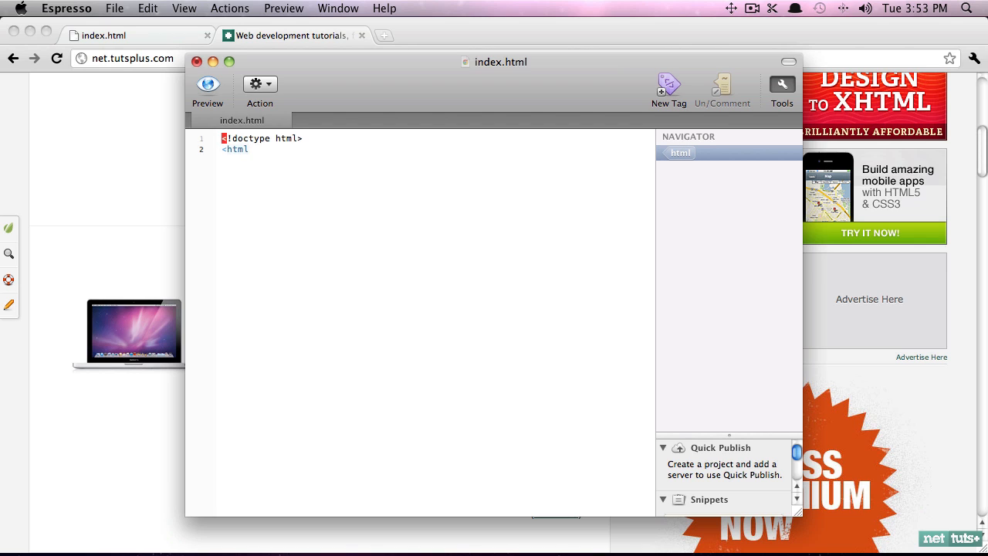
pyautogui.write('</html>h')
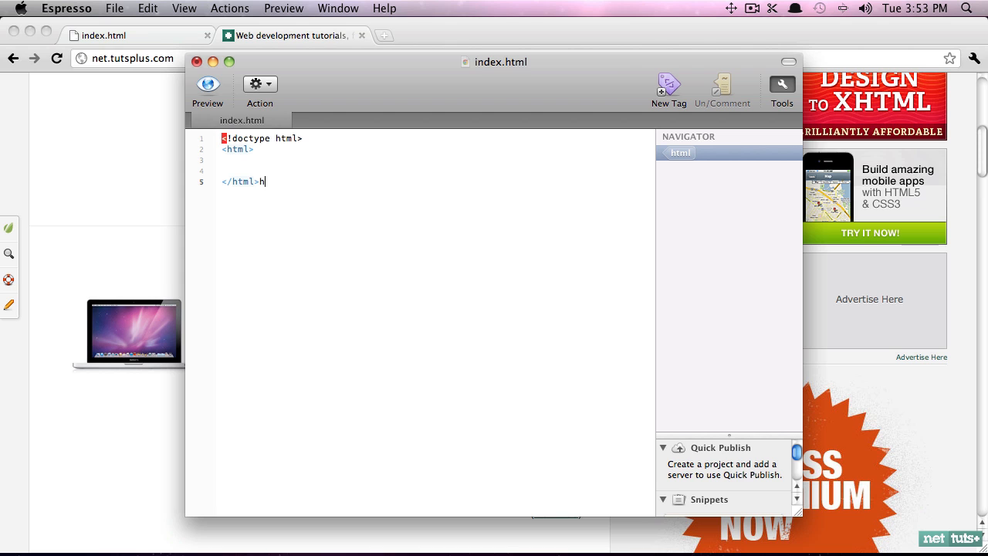
pyautogui.press('backspace')
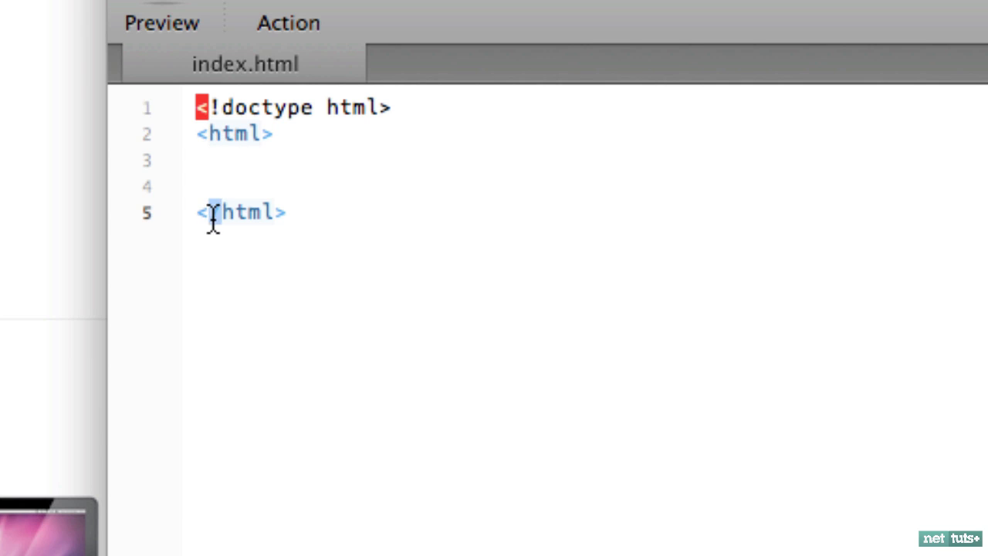
pyautogui.write('/')
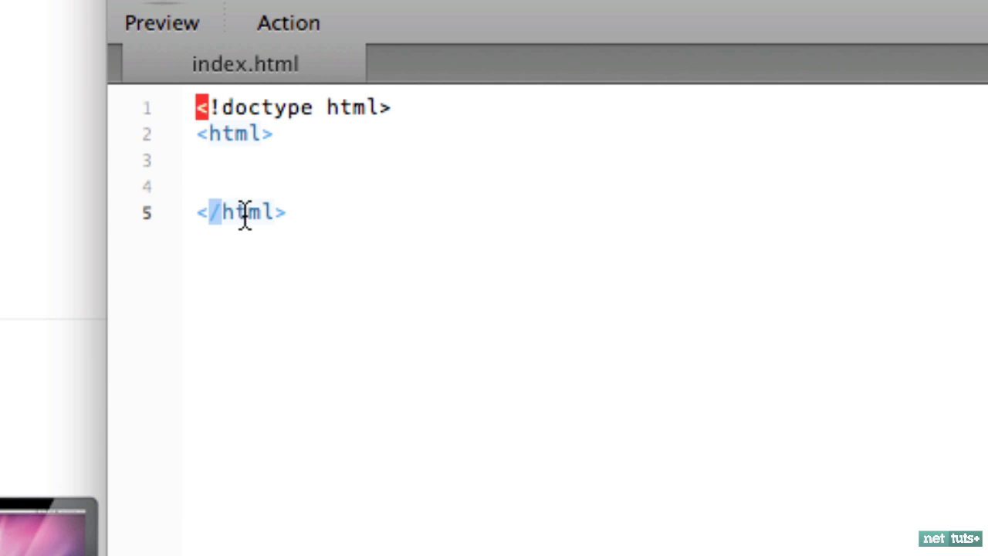
pyautogui.doubleClick(239, 212)
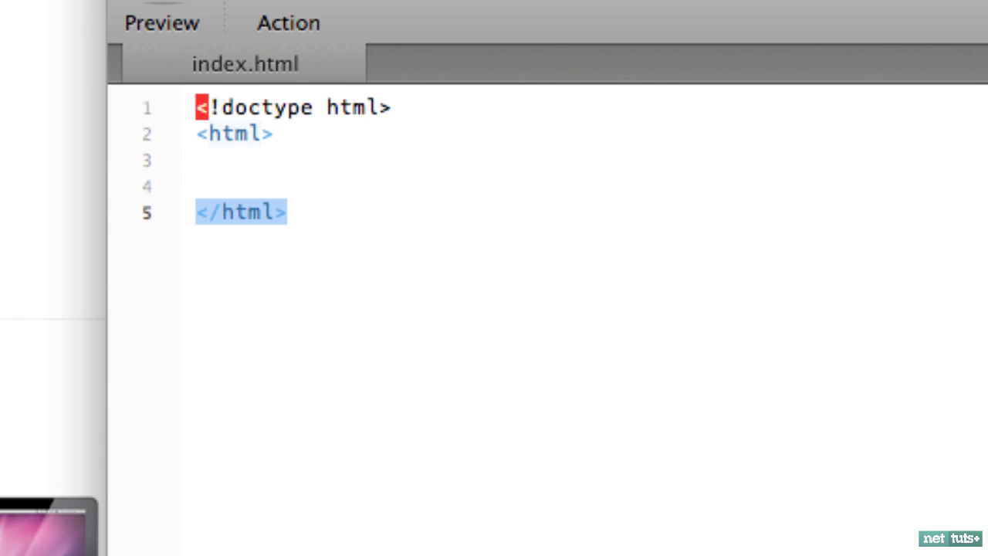
pyautogui.press('Delete')
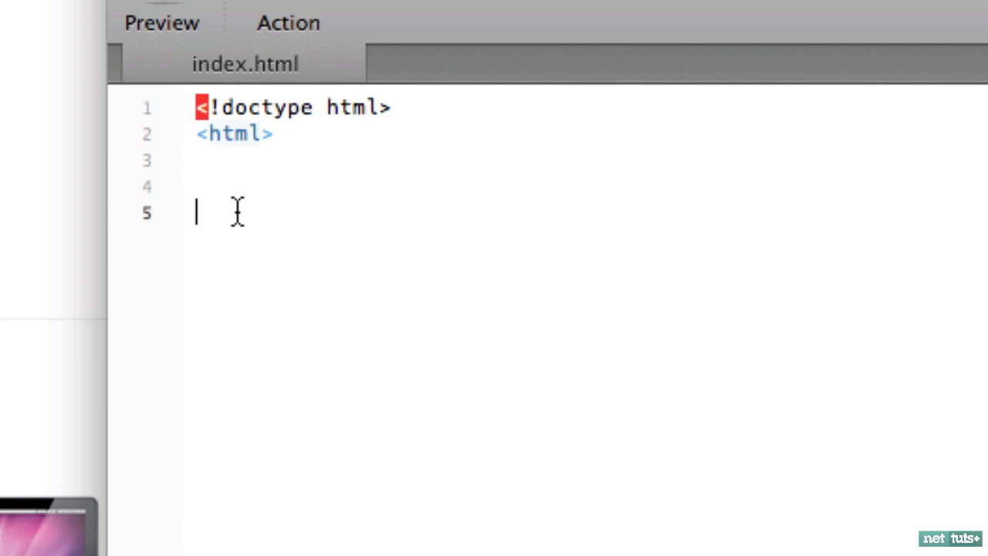
pyautogui.write('</html>')
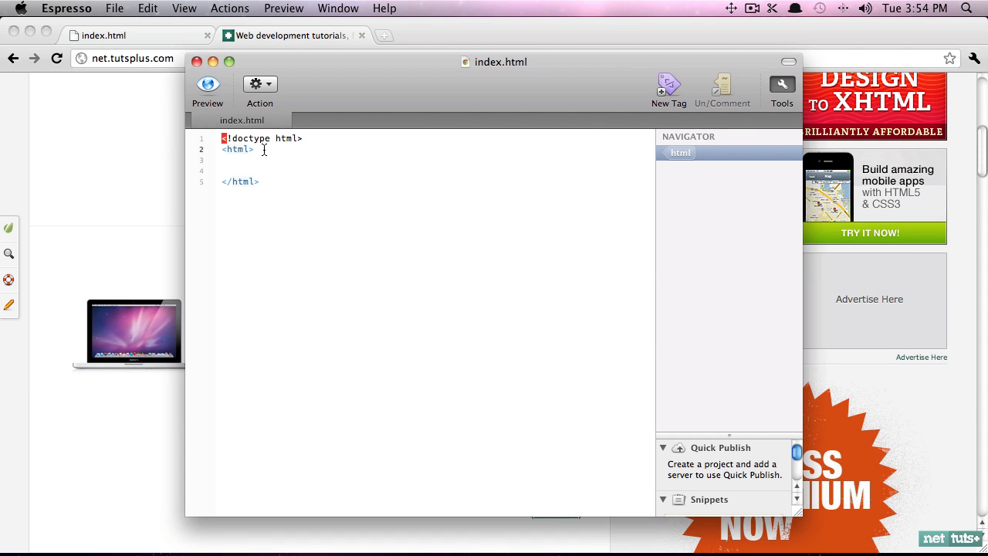
pyautogui.click(255, 149)
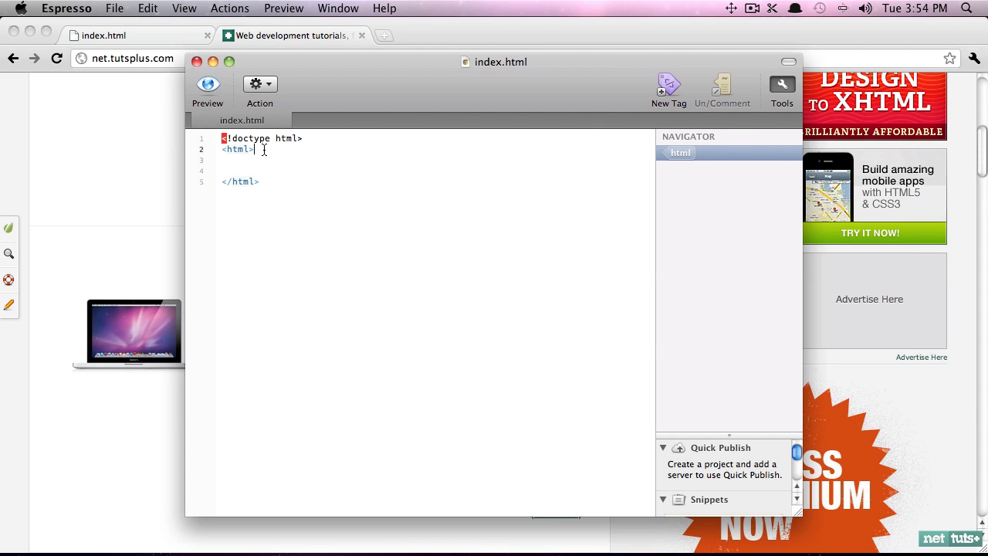
pyautogui.moveTo(355, 513)
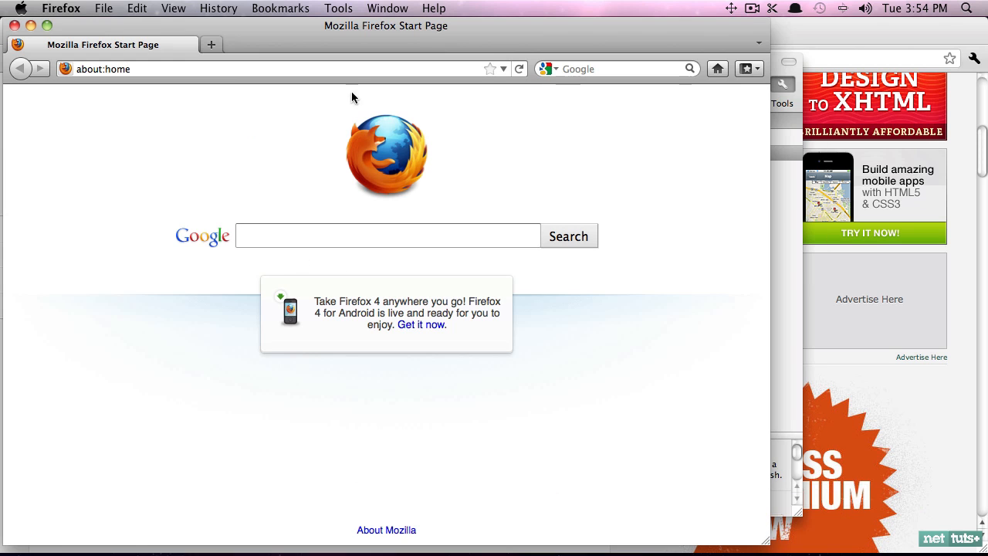
pyautogui.moveTo(452, 26)
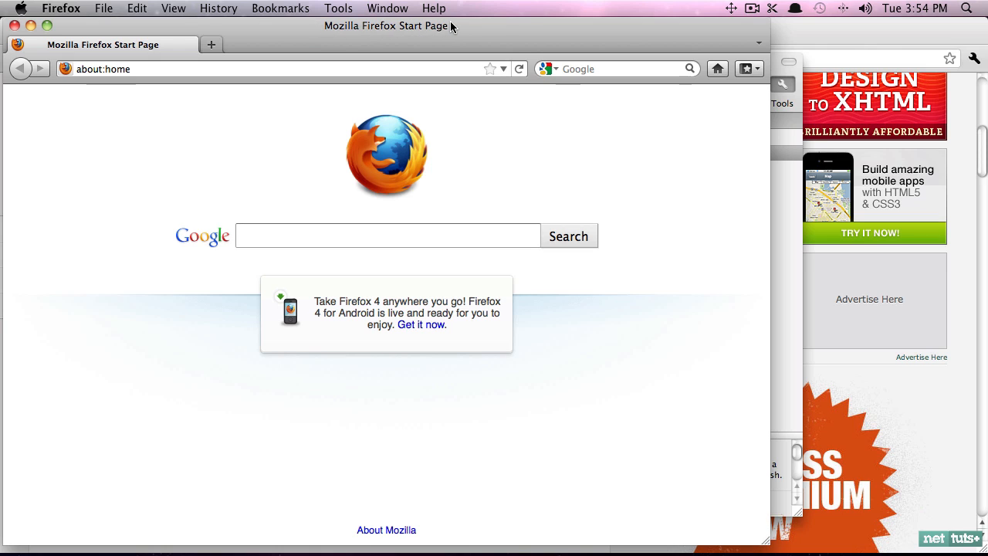
# View the source code of the Firefox start page
pyautogui.click(386, 236)
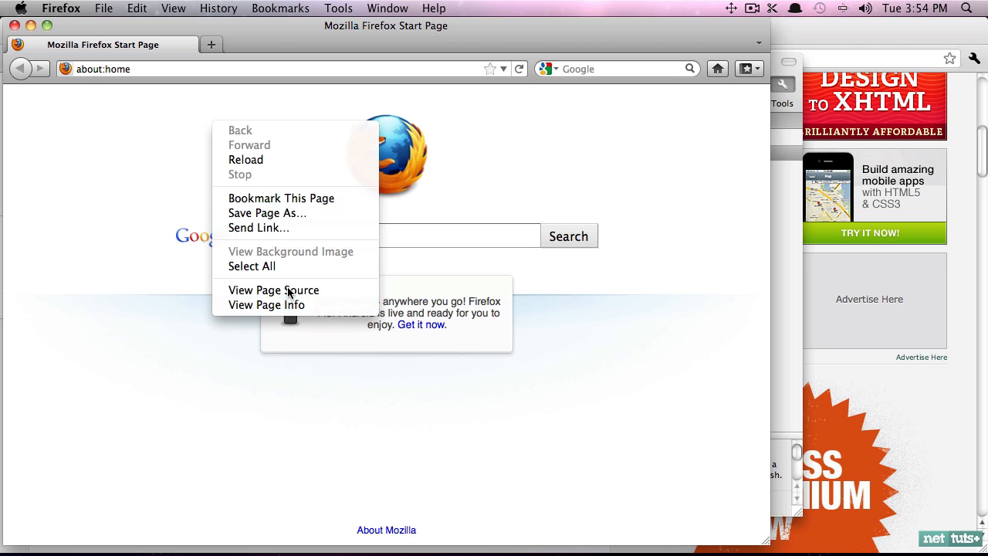
pyautogui.click(273, 290)
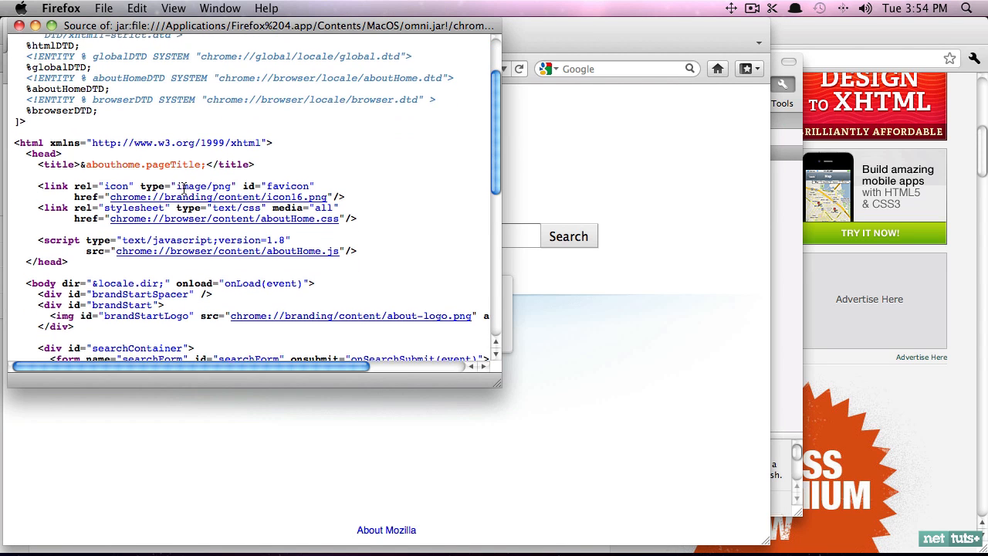
pyautogui.doubleClick(58, 164)
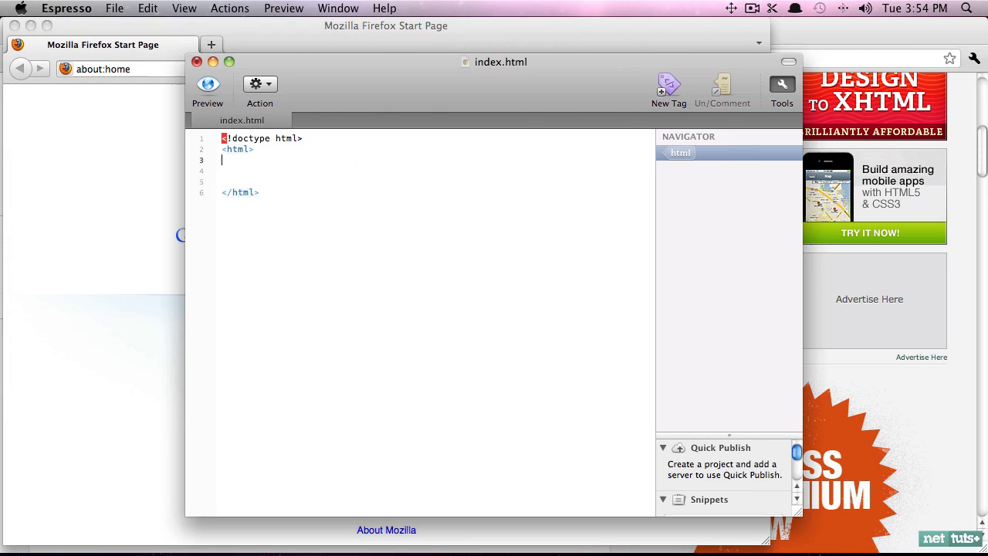
# Add a <head> section containing the title 'My First Website' after <html>
pyautogui.write('<head>')
pyautogui.write('</head>')
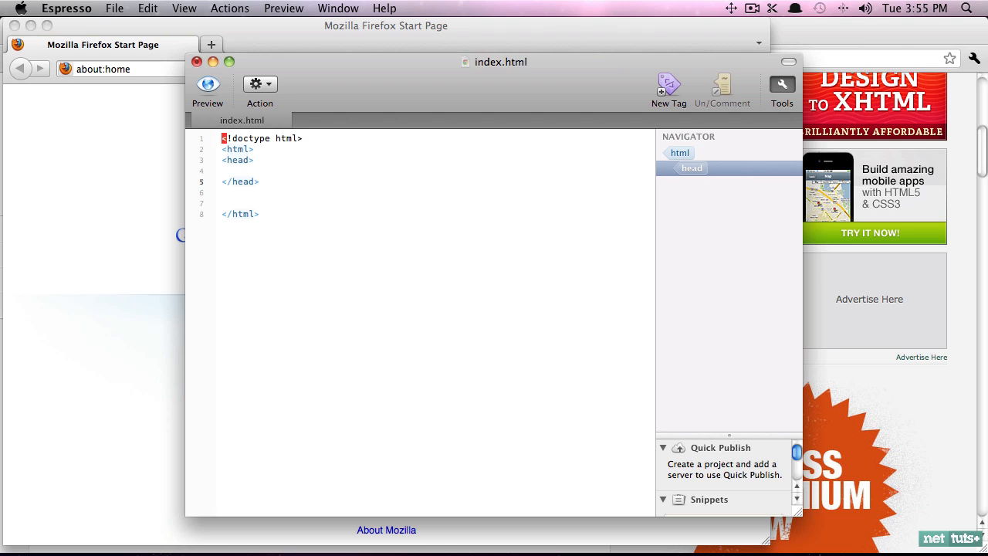
pyautogui.click(261, 181)
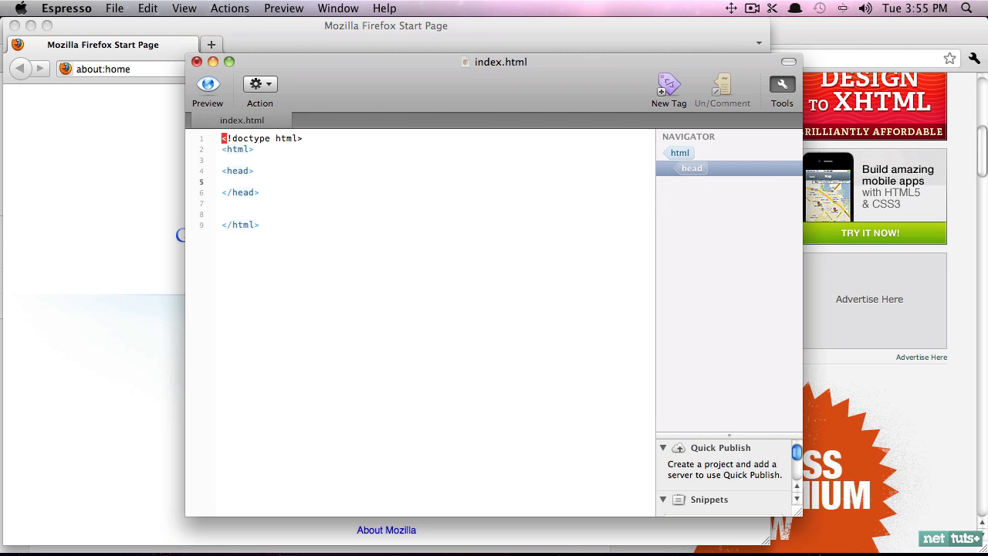
pyautogui.write('<title> My First')
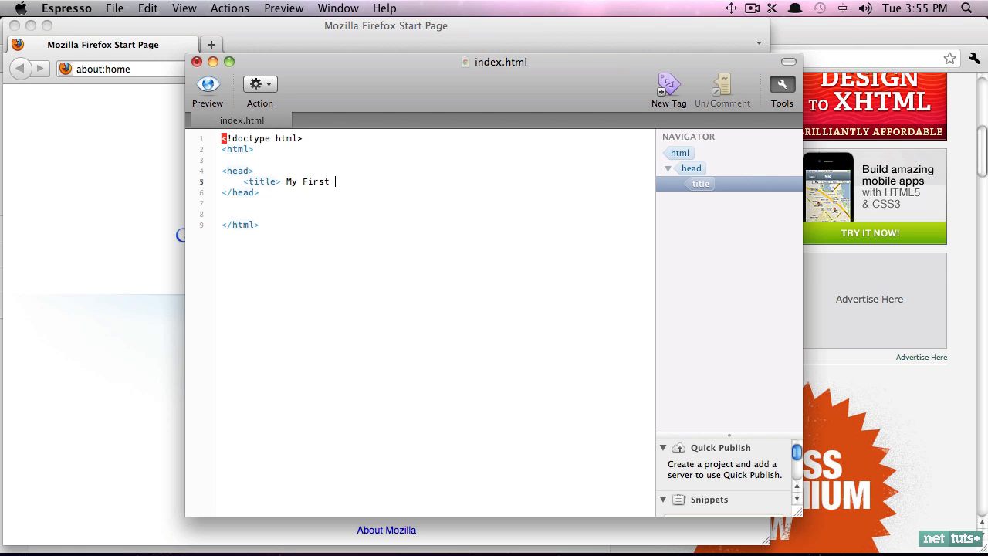
pyautogui.write('Website')
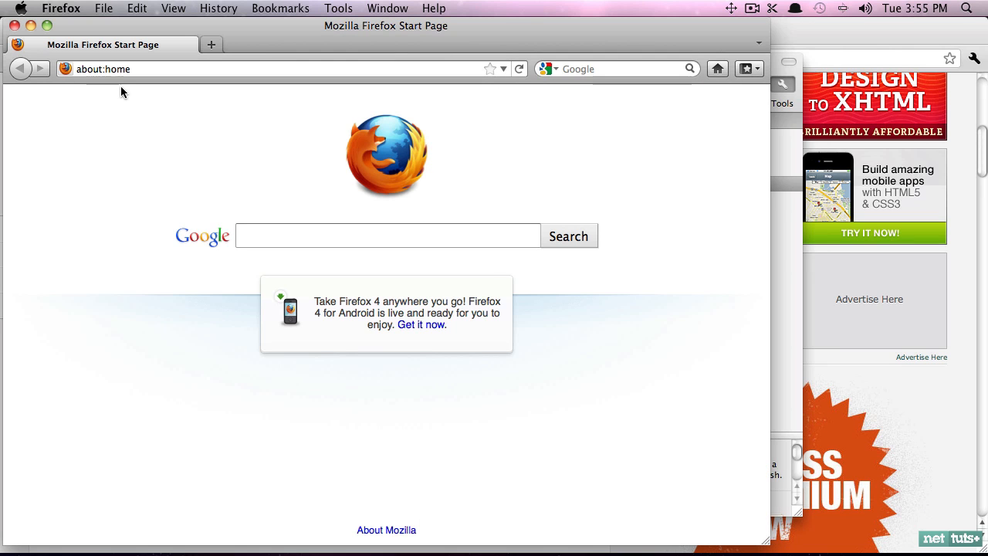
# Open index.html from the Desktop in Firefox via File > Open File
pyautogui.click(103, 8)
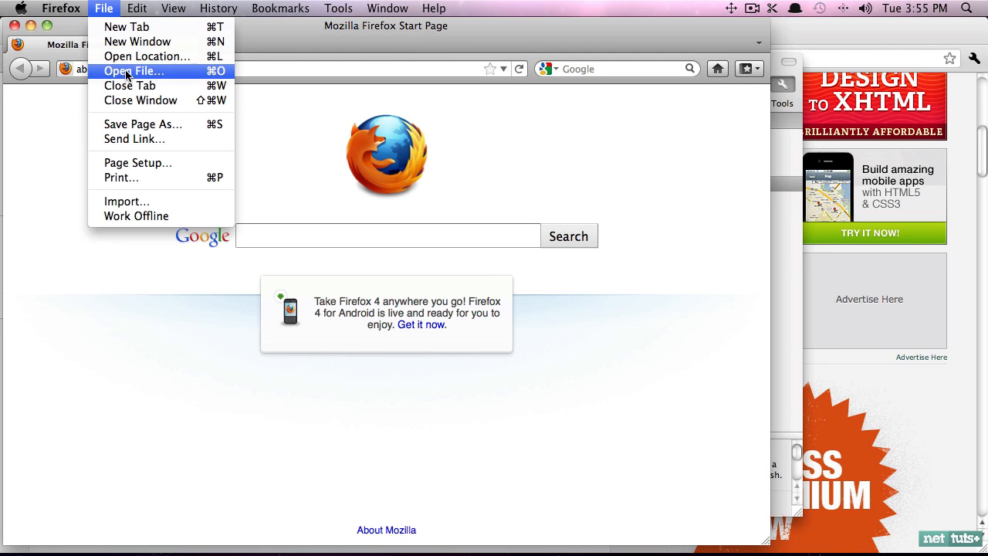
pyautogui.click(133, 71)
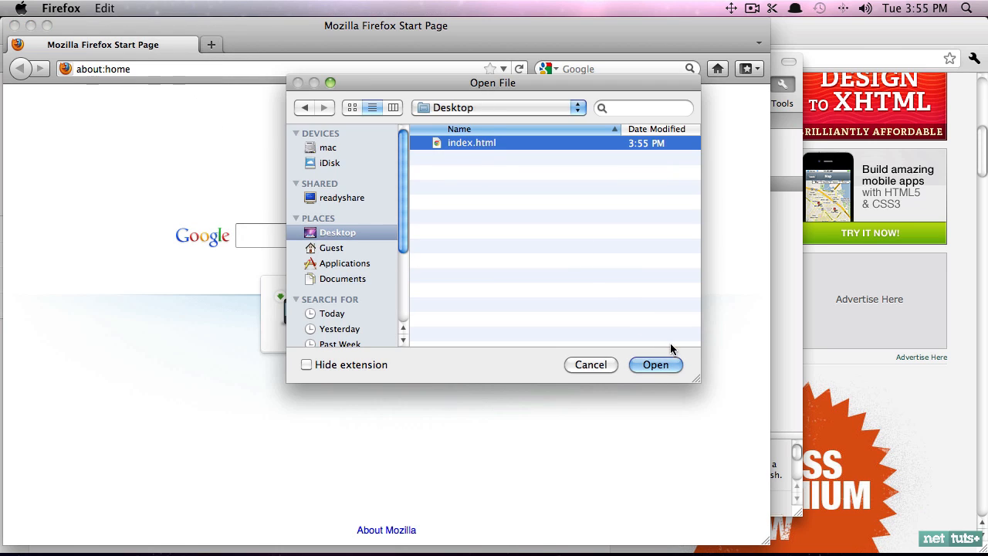
pyautogui.click(654, 364)
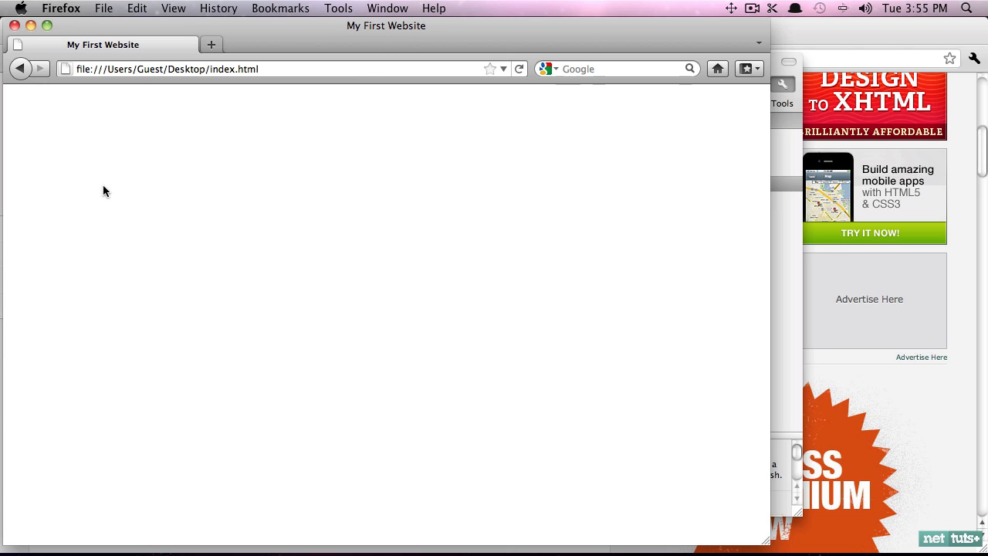
pyautogui.moveTo(282, 210)
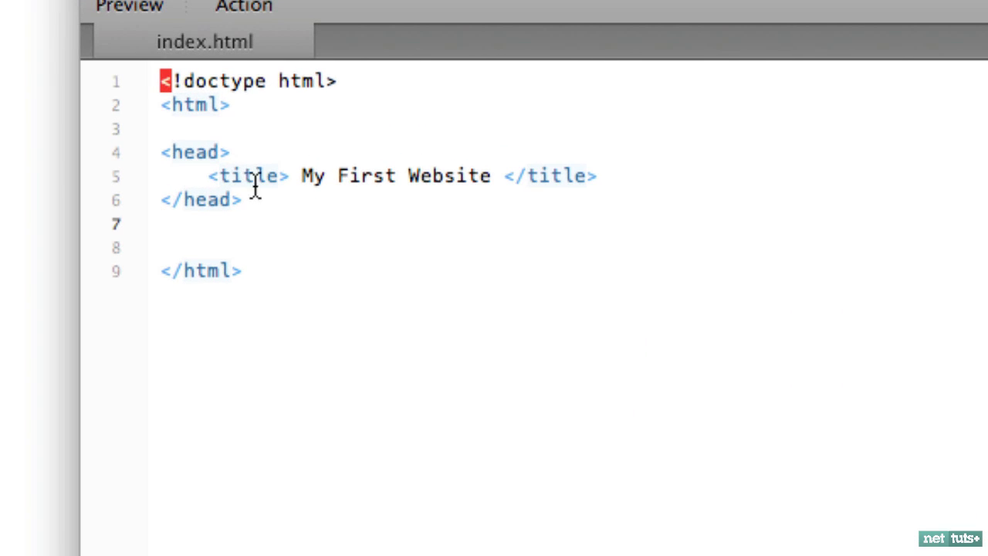
# Add <body></body> after the head and delete the surplus blank line before </html>
pyautogui.click(162, 223)
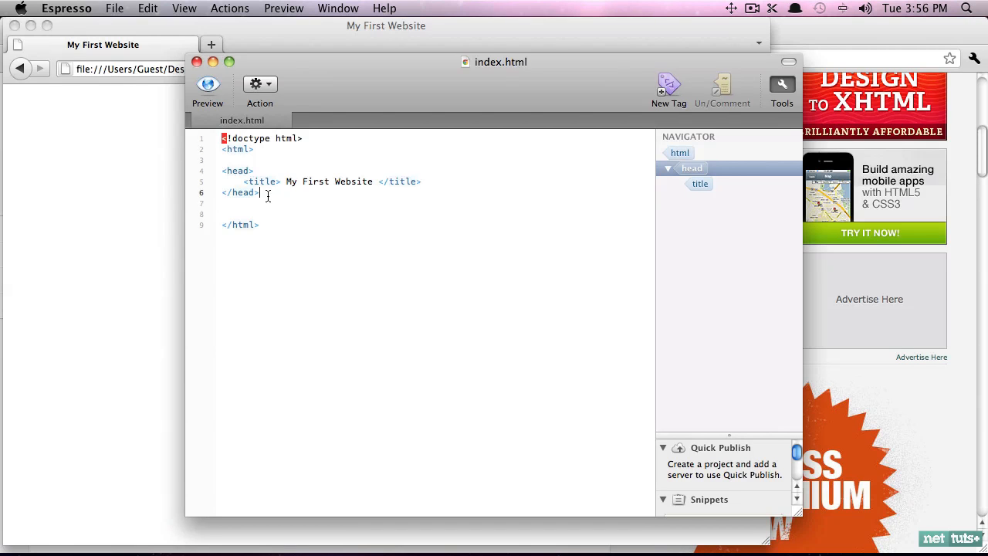
pyautogui.write('<body>')
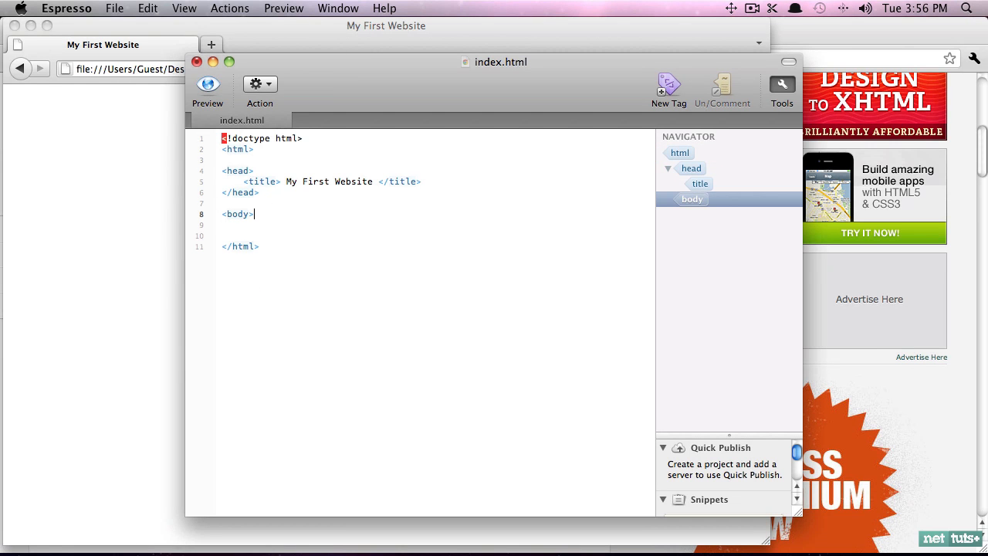
pyautogui.write('</body>')
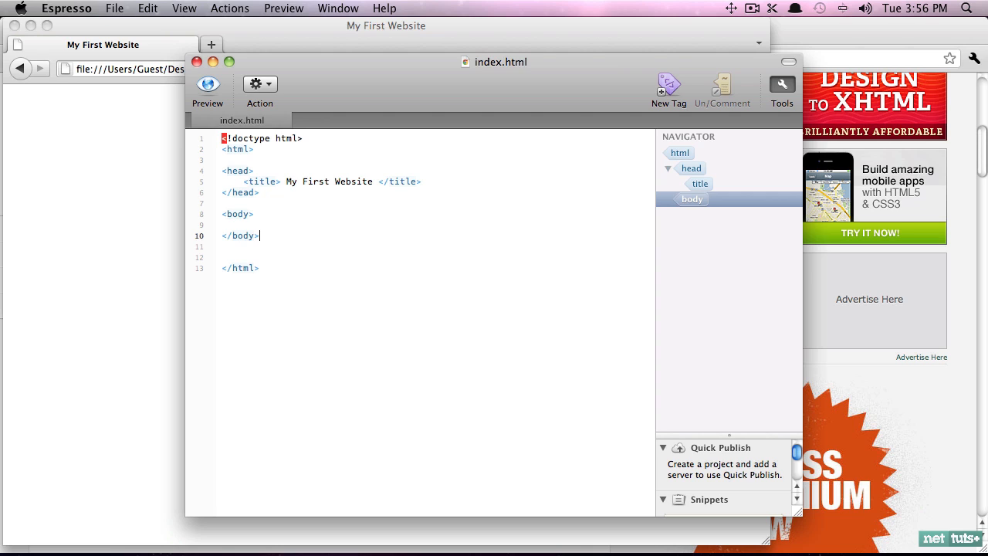
pyautogui.press('Backspace')
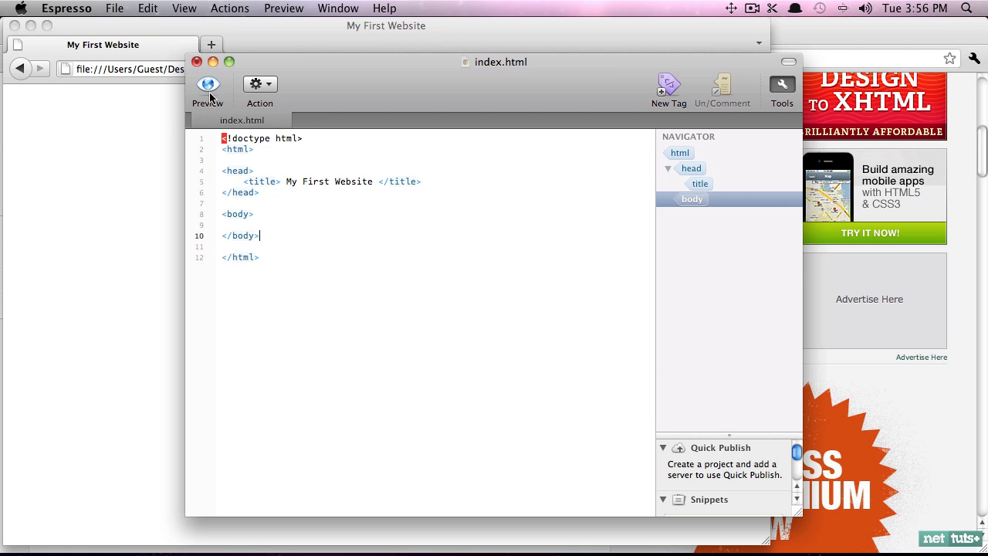
pyautogui.press('cmd+a')
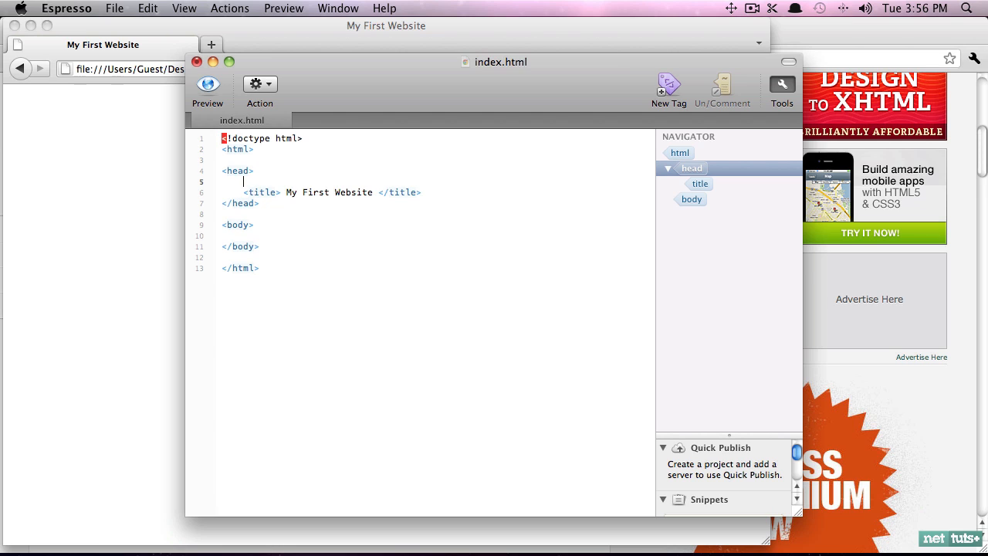
# Type <meta charset="utf-8"> on a new line inside the head
pyautogui.write('<meta c')
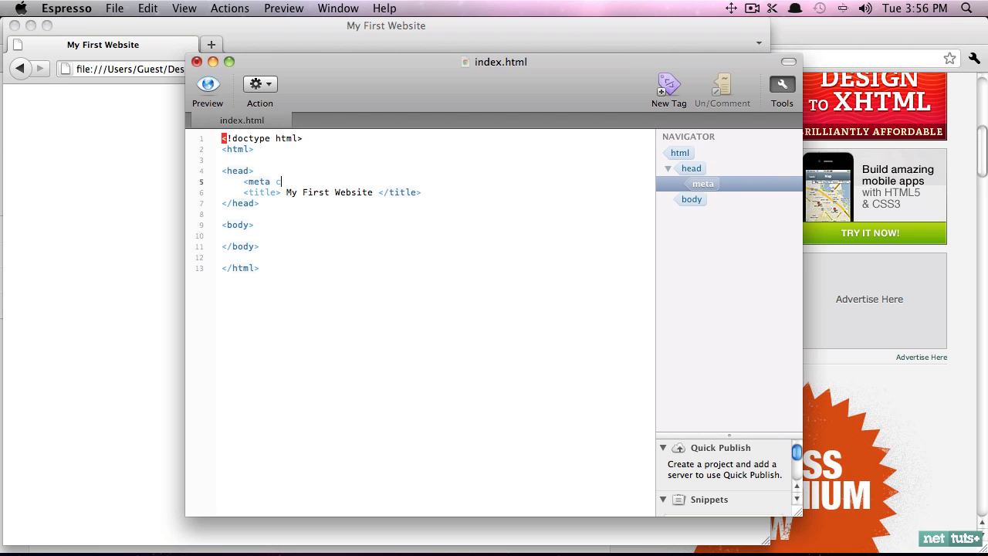
pyautogui.write('harset="')
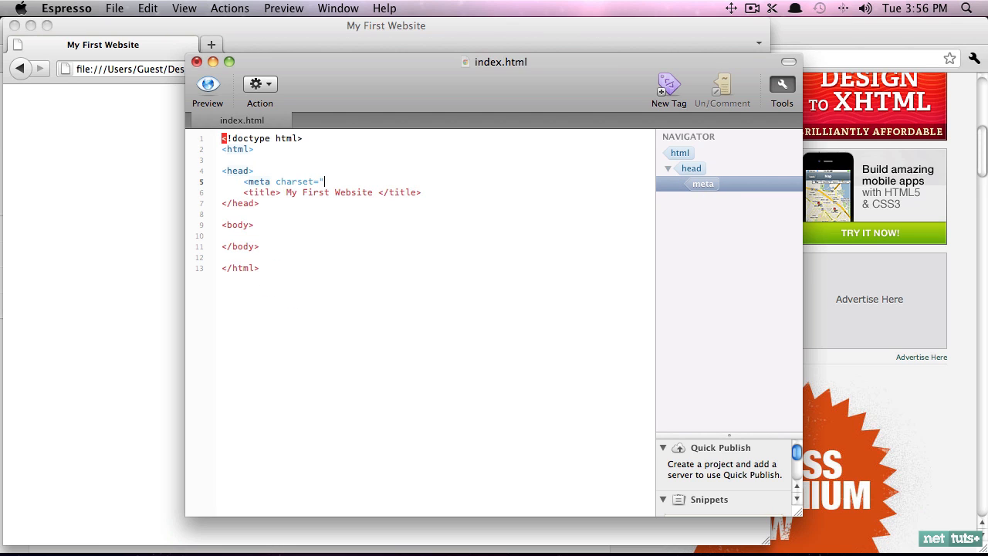
pyautogui.write('utf-8')
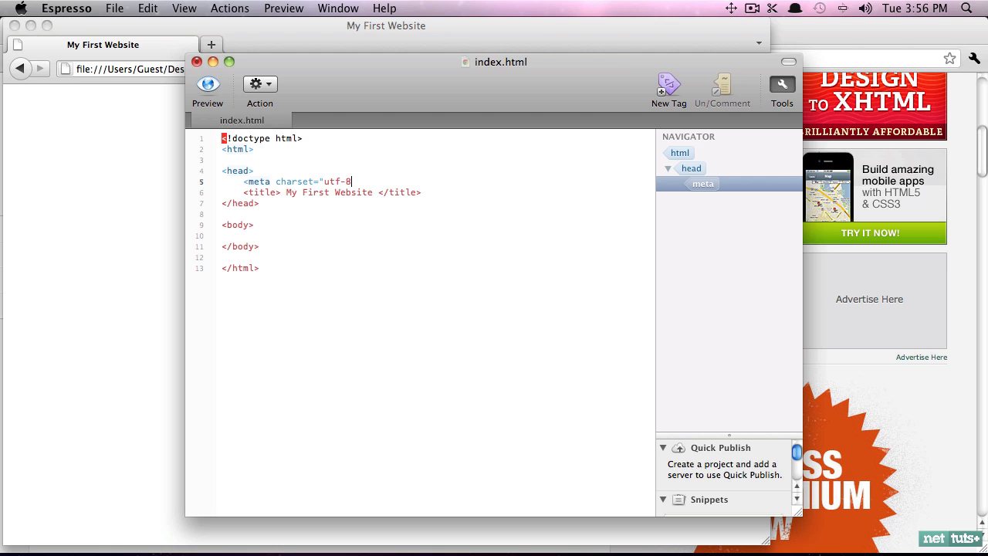
pyautogui.write('>')
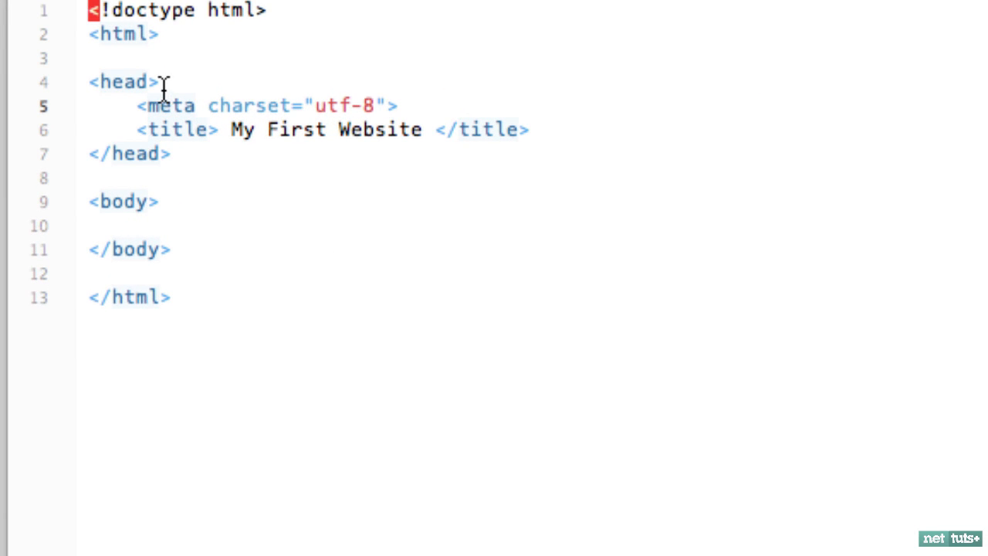
# Highlight the meta tag name and charset attribute to explain them
pyautogui.doubleClick(247, 105)
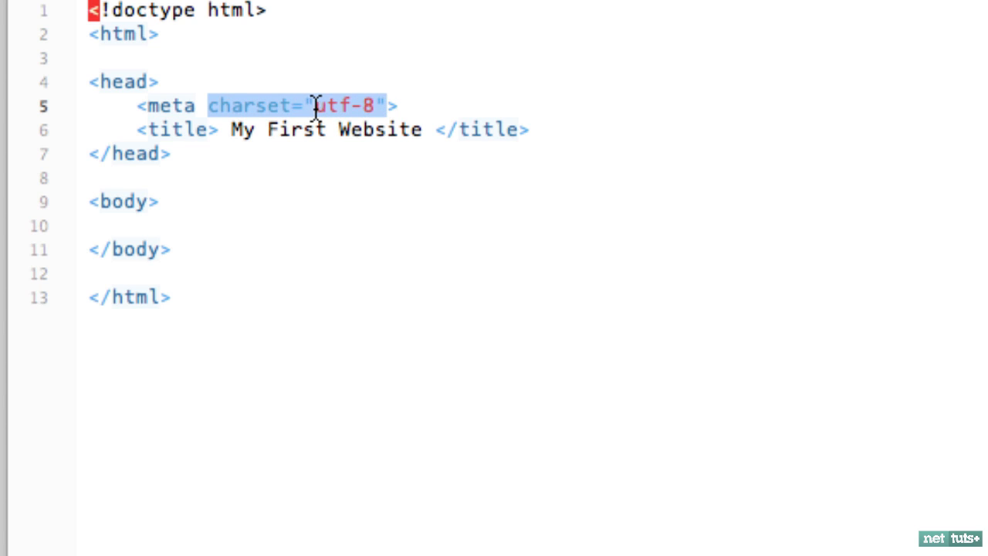
pyautogui.click(204, 106)
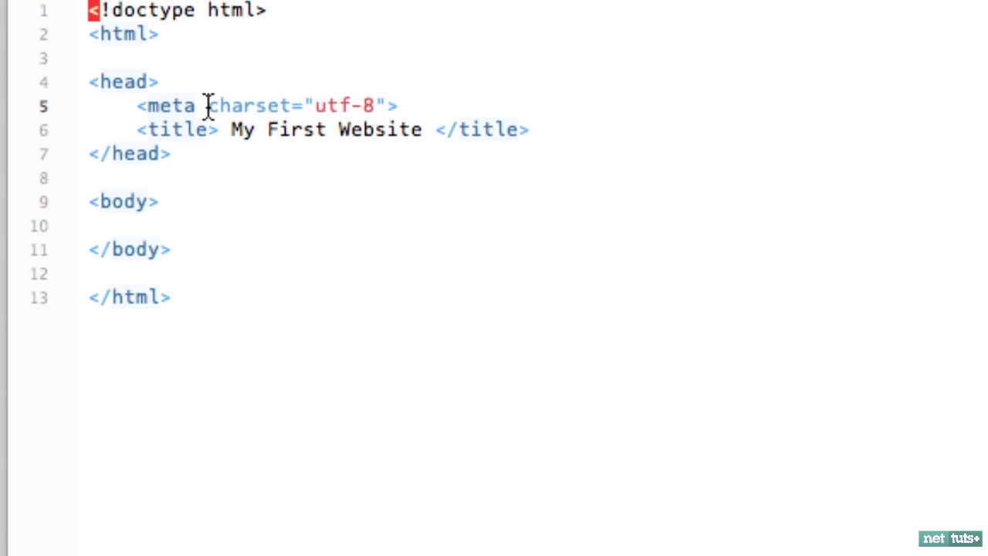
pyautogui.doubleClick(247, 106)
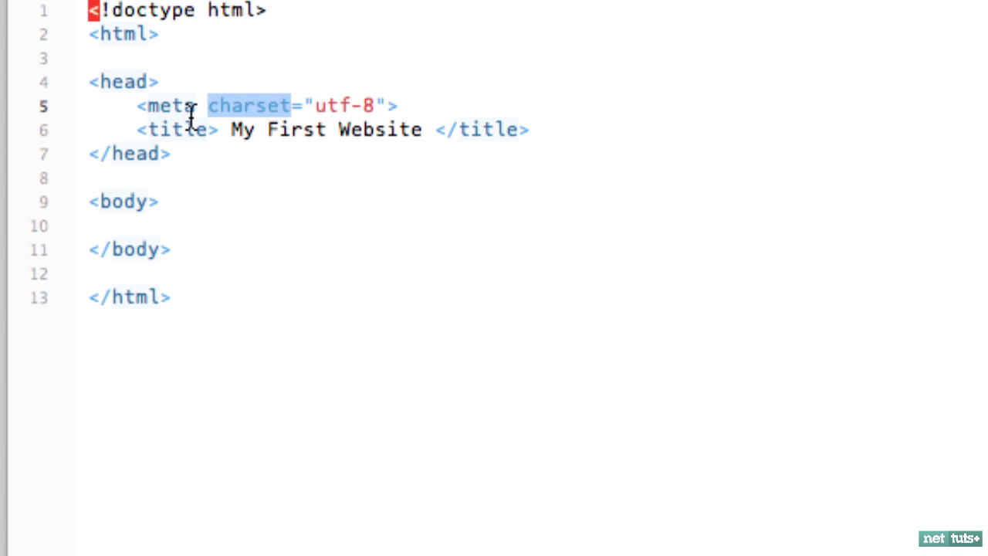
pyautogui.moveTo(266, 106)
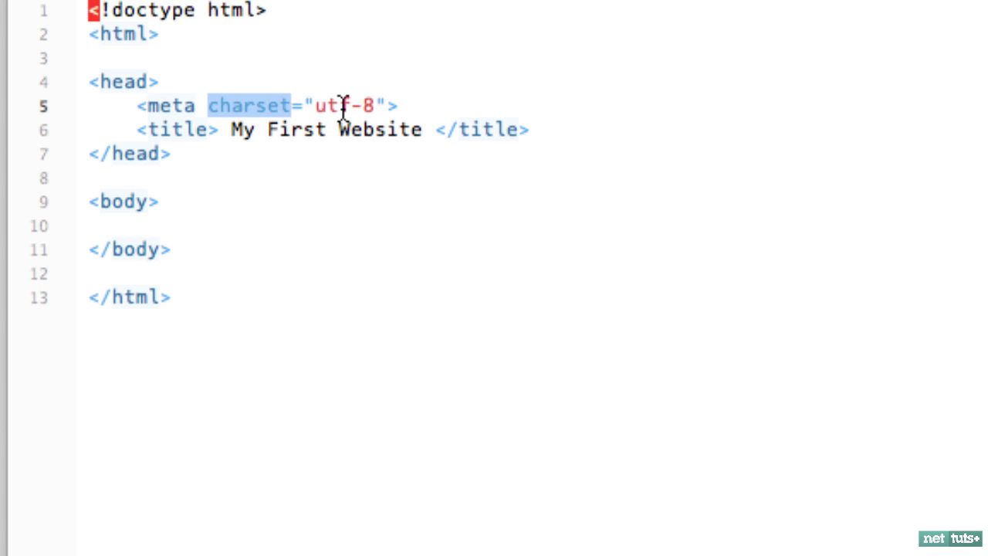
pyautogui.moveTo(348, 116)
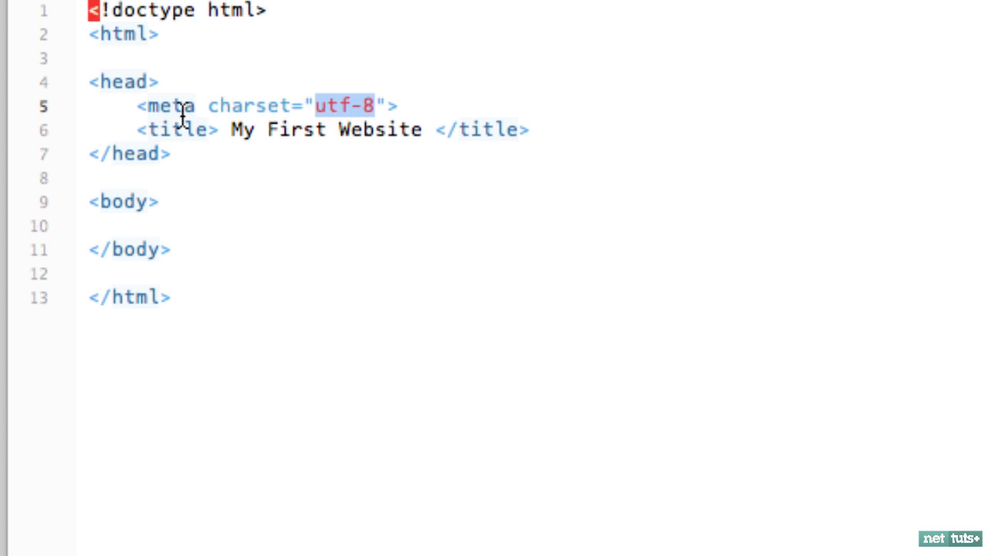
pyautogui.doubleClick(166, 106)
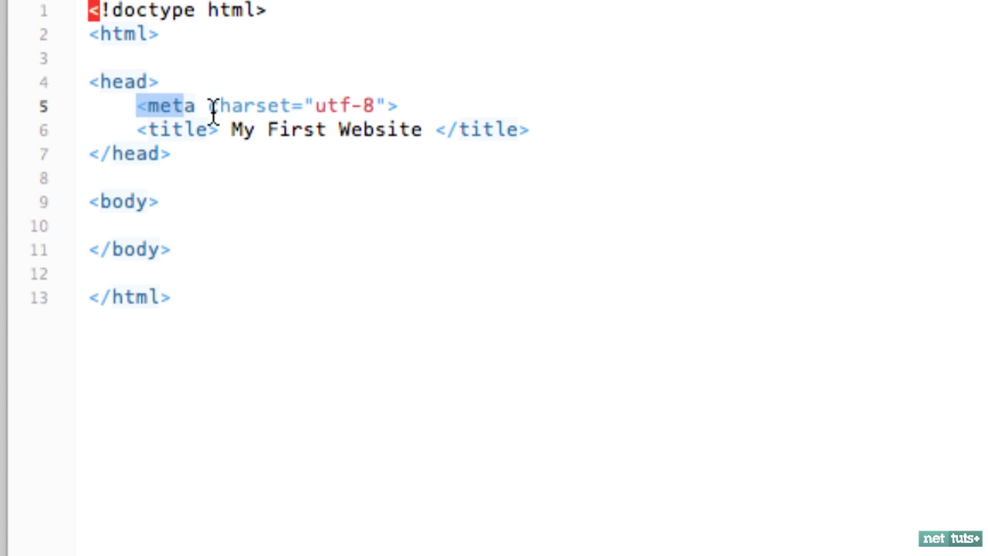
pyautogui.doubleClick(247, 106)
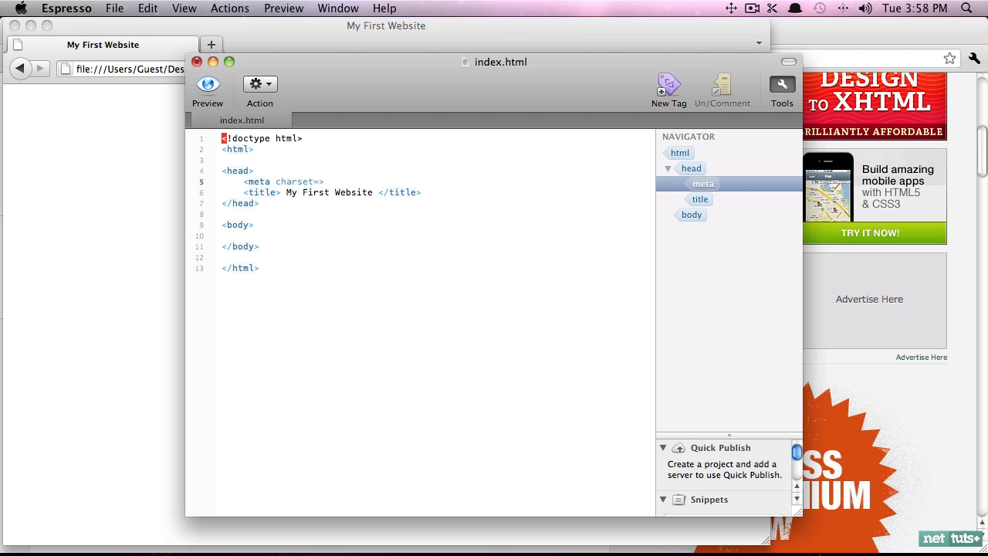
# Retype 'utf-8' as the charset value and add a closing </meta> tag
pyautogui.write('utf-8"')
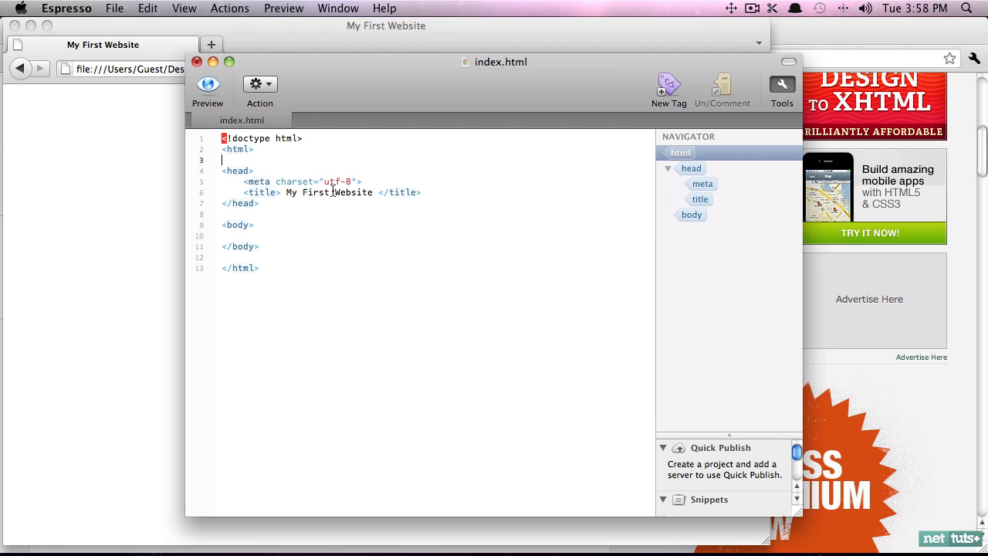
pyautogui.write('></meta>')
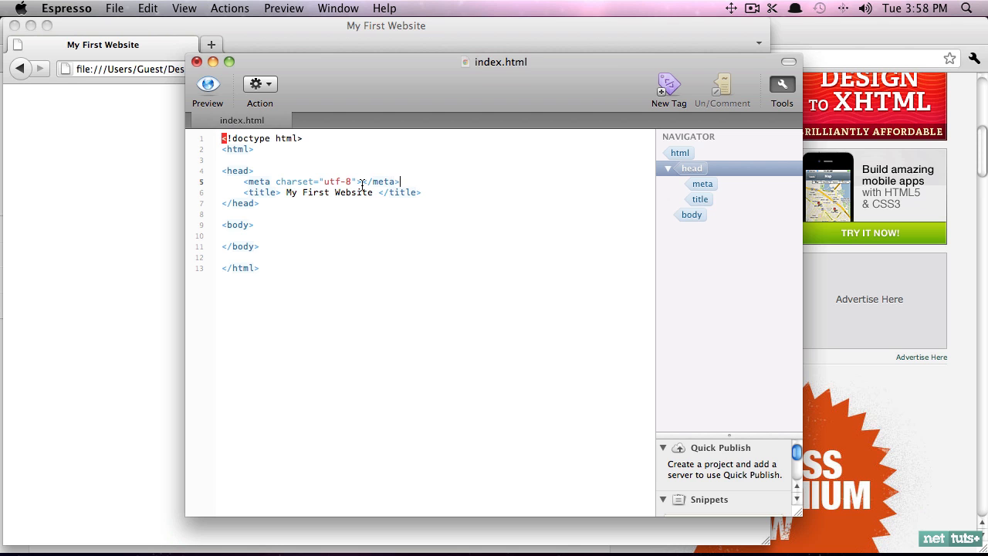
# Delete the closing </meta> tag from the charset meta line
pyautogui.doubleClick(380, 181)
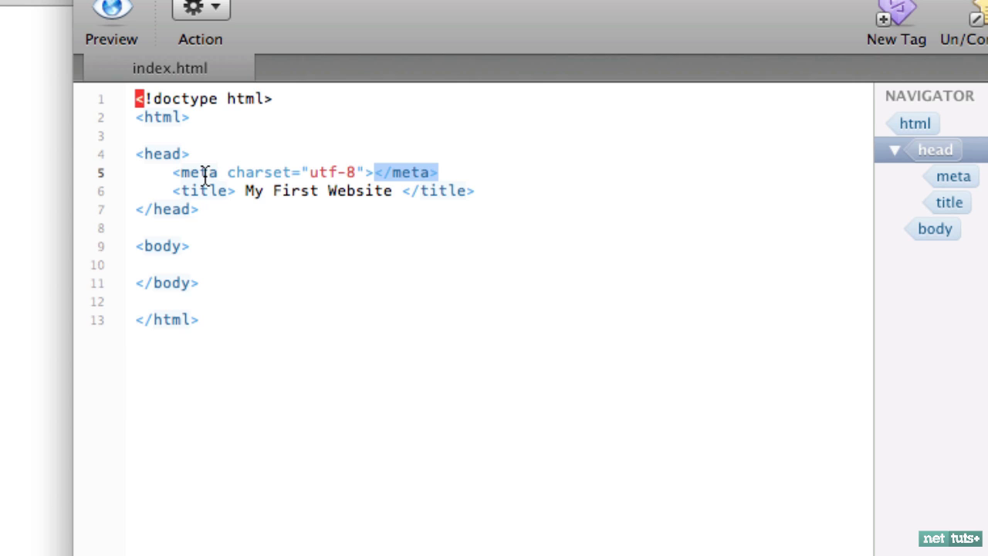
pyautogui.click(197, 172)
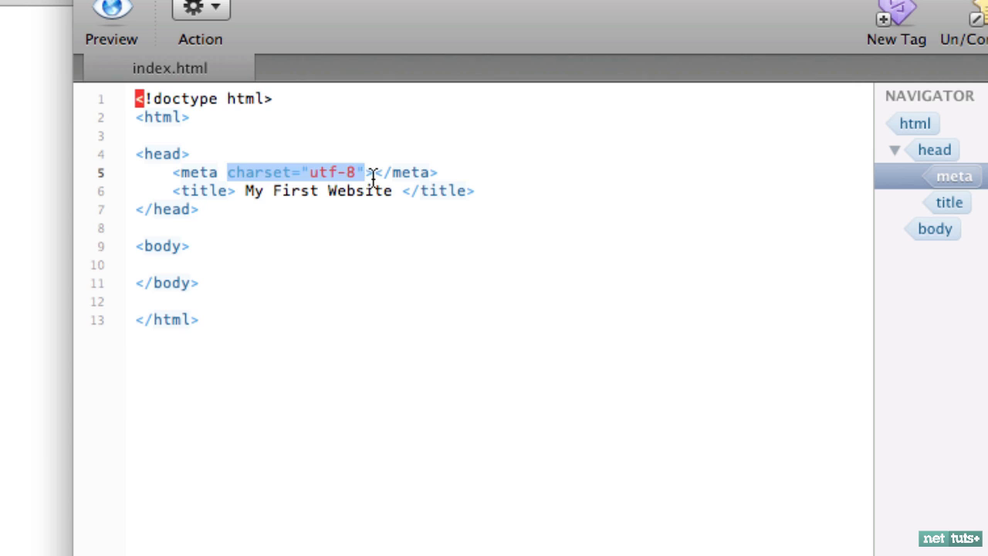
pyautogui.click(373, 172)
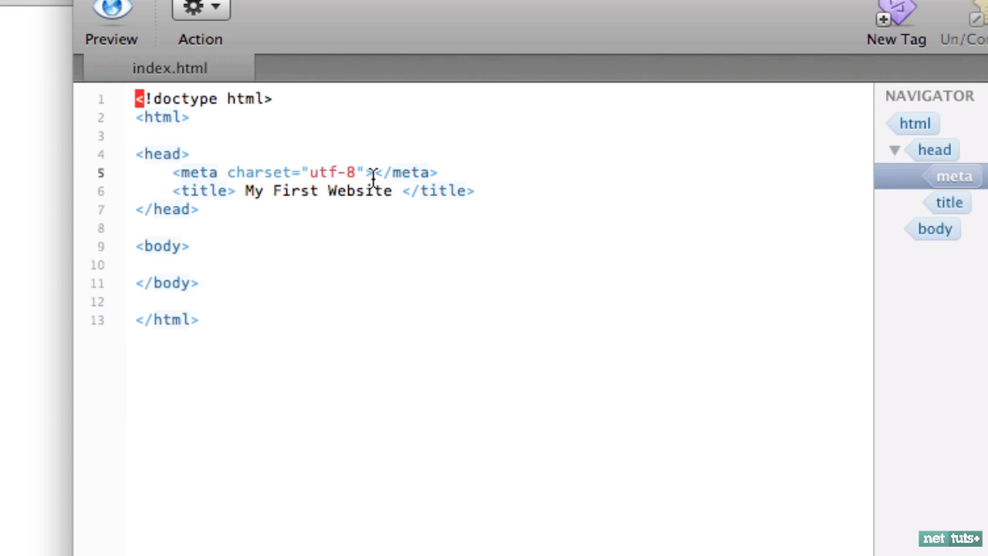
pyautogui.doubleClick(406, 172)
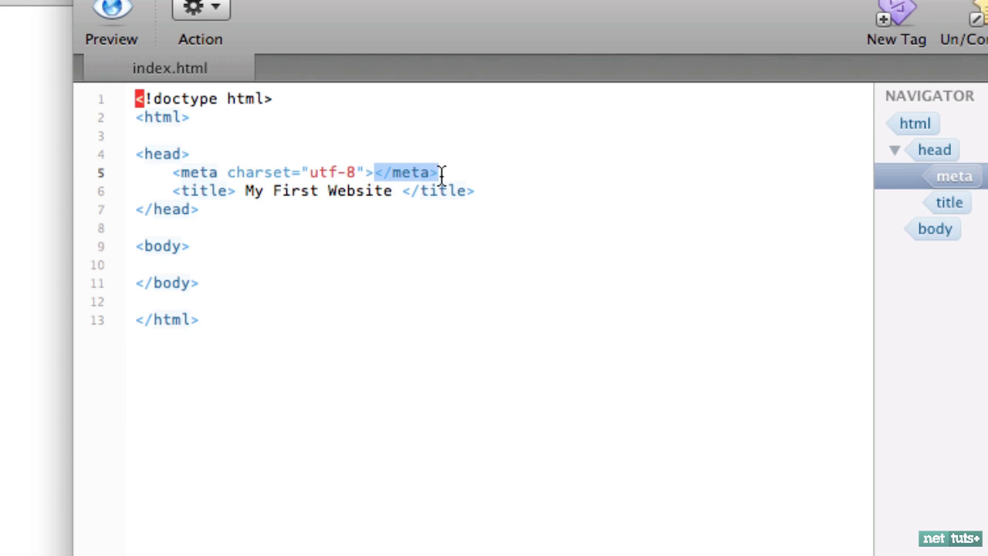
pyautogui.press('Delete')
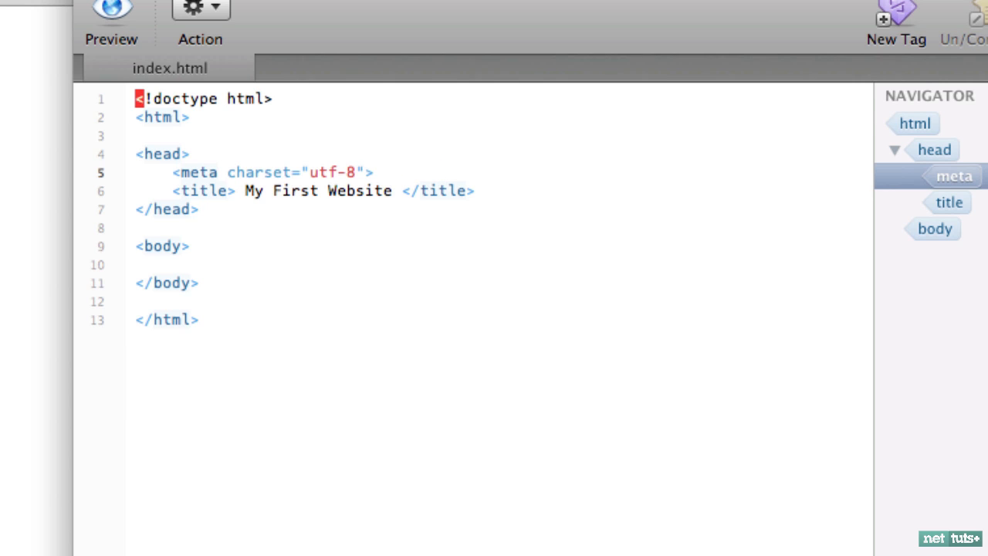
pyautogui.moveTo(364, 172)
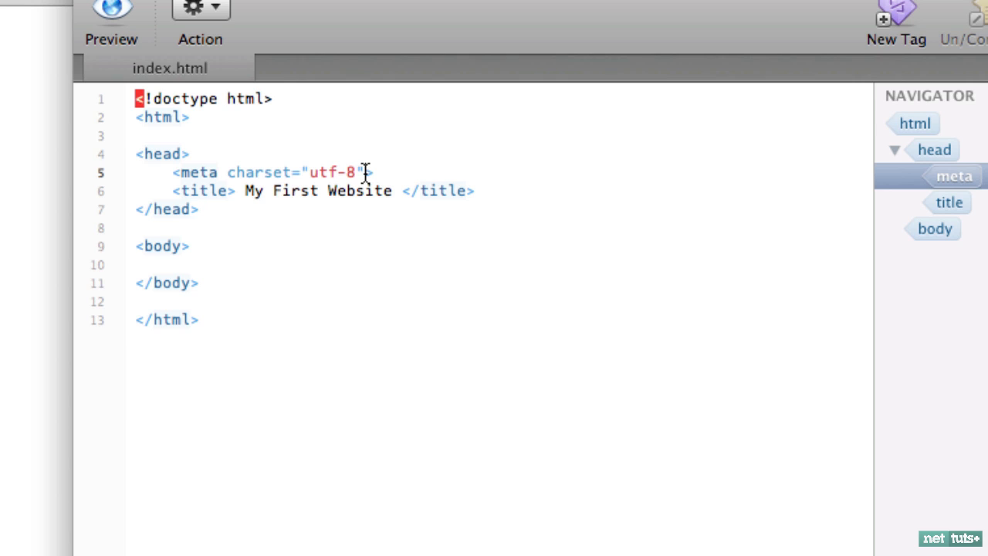
# Add a self-closing slash to the meta tag, then remove it again
pyautogui.write('/')
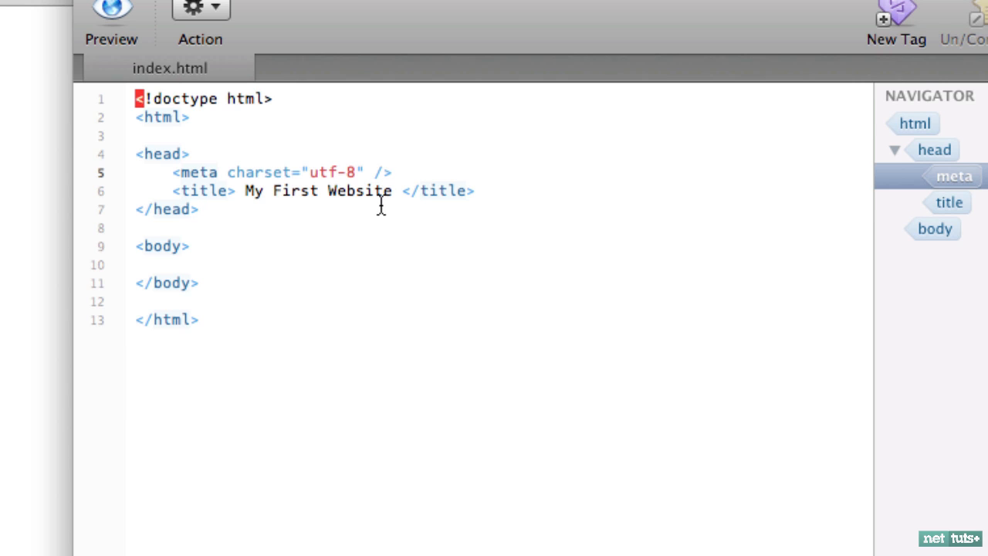
pyautogui.click(382, 172)
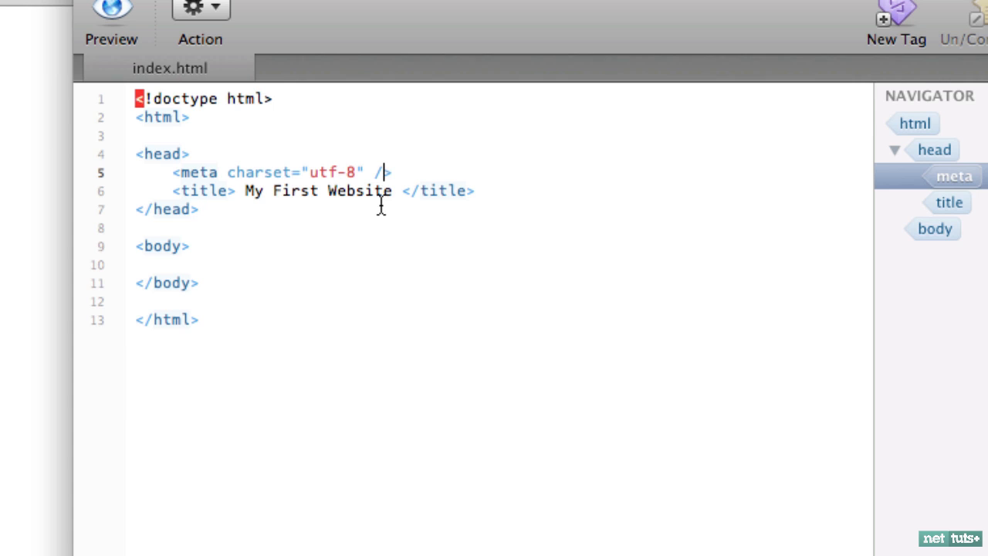
pyautogui.press('Backspace')
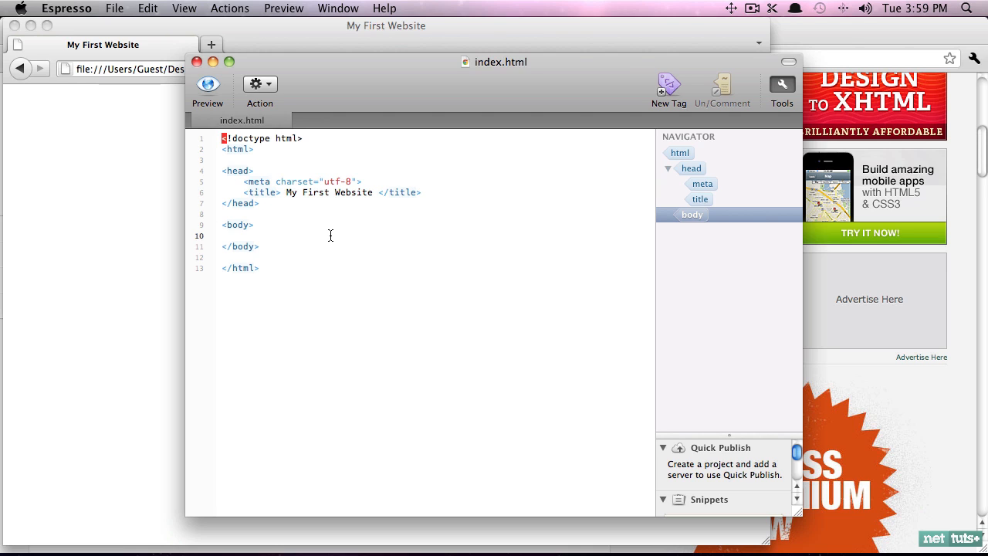
# Switch to Firefox and view the Hello World page's DOM source with its utf-8 meta tag
pyautogui.click(223, 235)
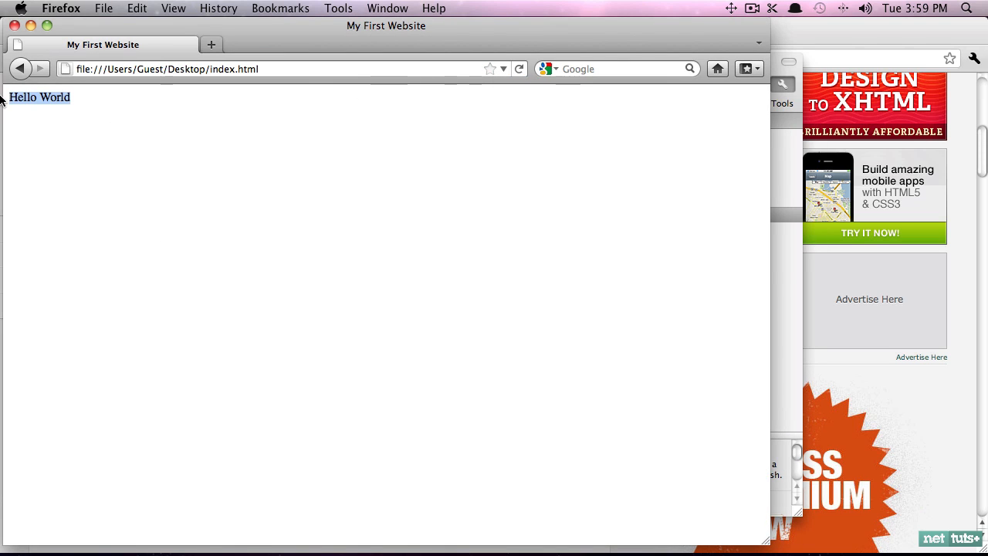
pyautogui.moveTo(286, 160)
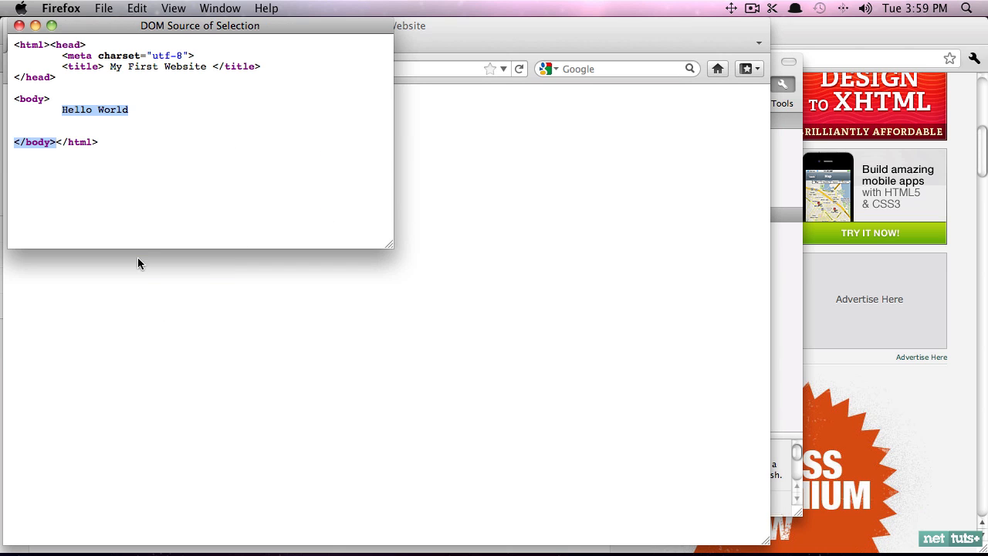
pyautogui.click(18, 25)
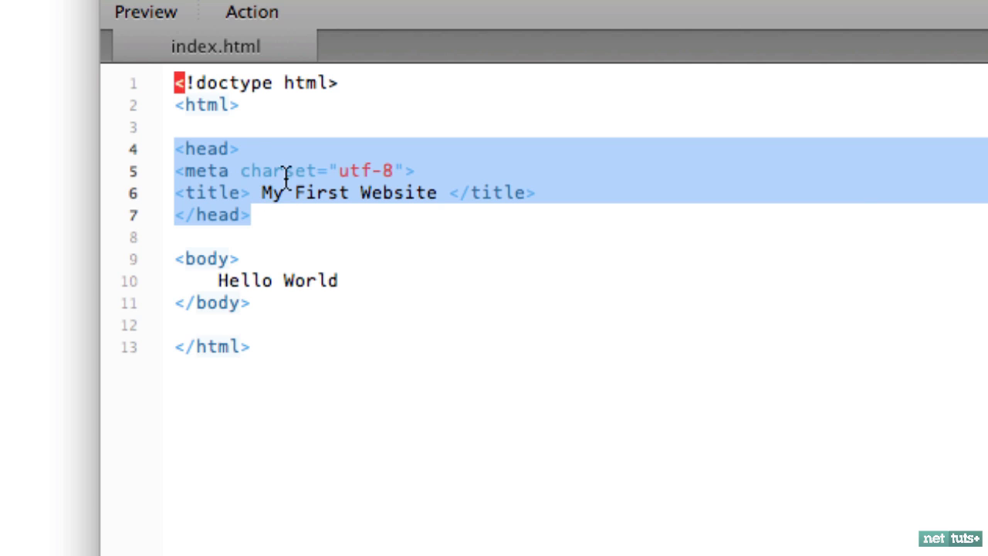
pyautogui.click(179, 171)
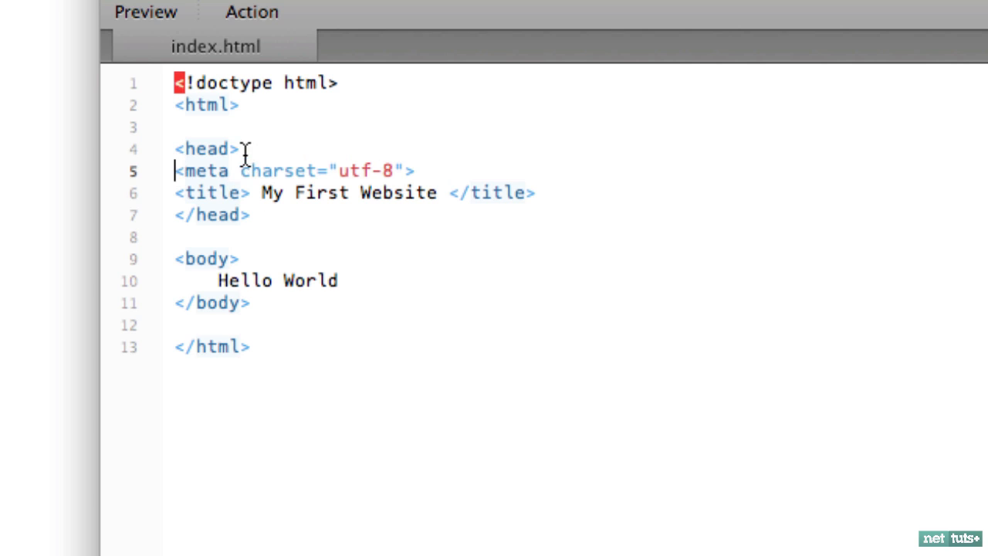
pyautogui.doubleClick(205, 149)
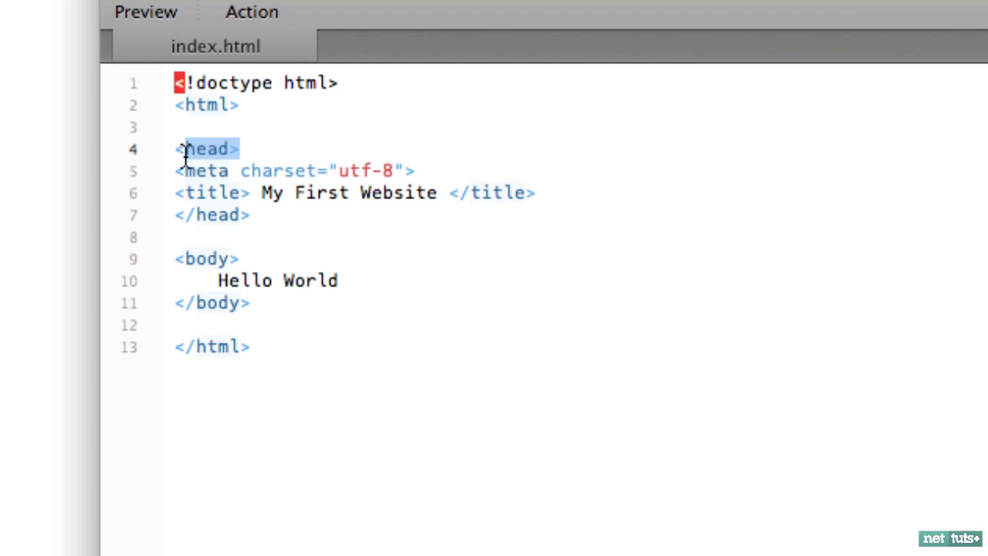
pyautogui.moveTo(276, 170)
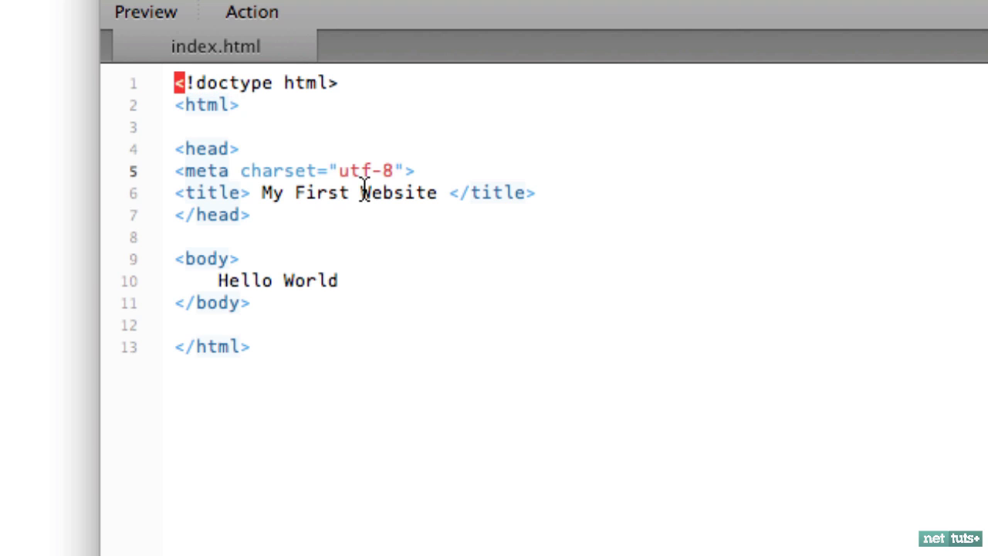
pyautogui.moveTo(351, 193); pyautogui.dragTo(535, 193)
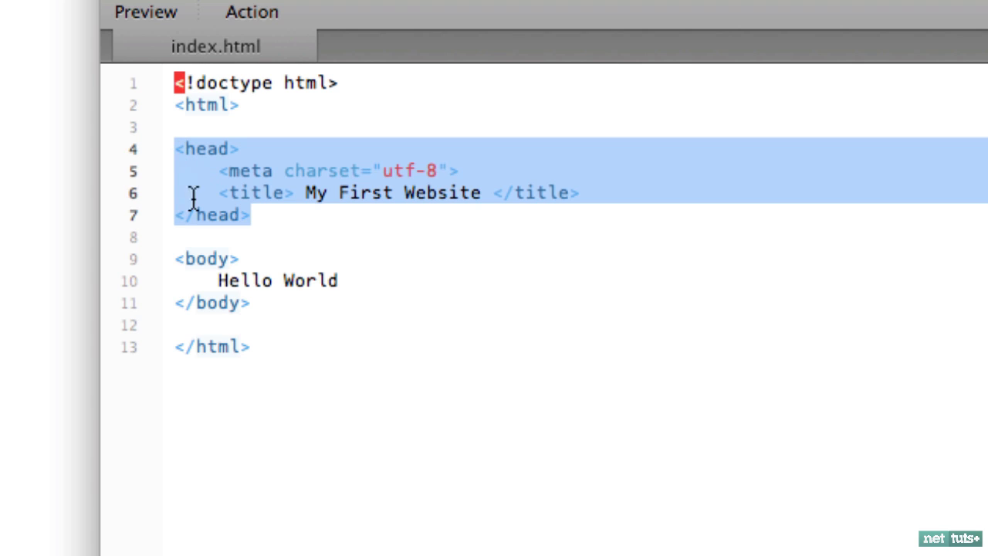
pyautogui.moveTo(243, 266)
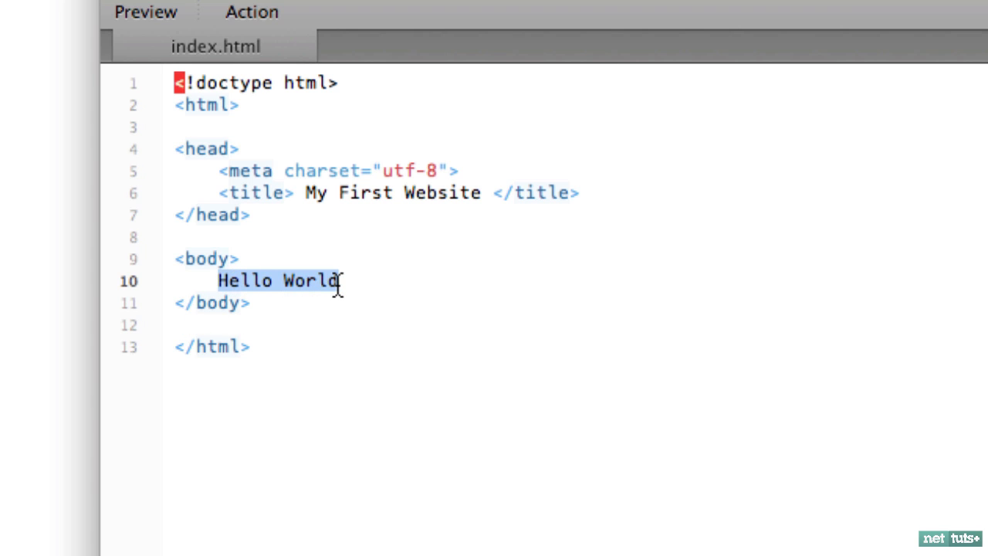
pyautogui.moveTo(297, 200)
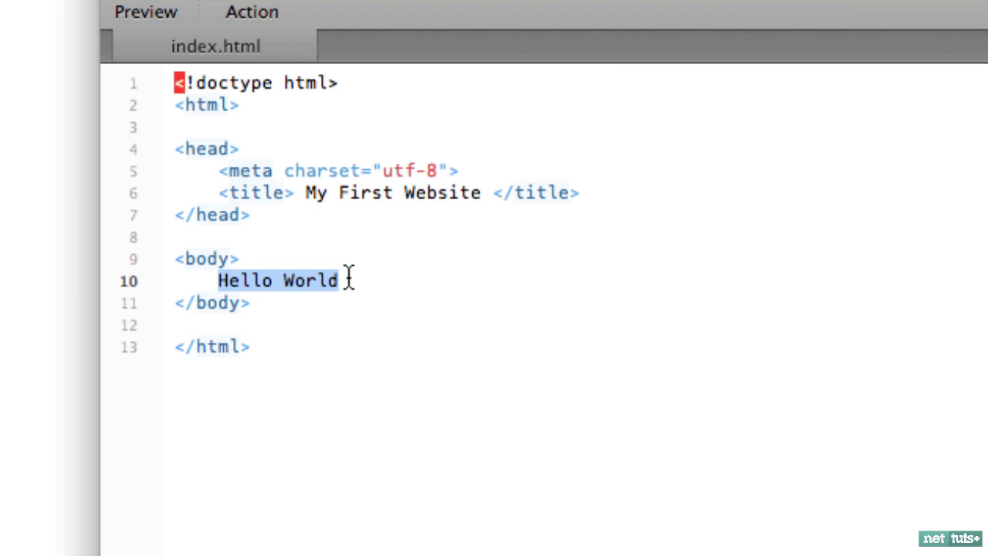
# Type <strong> and </strong> before Hello World, then start a new line beneath it
pyautogui.click(217, 280)
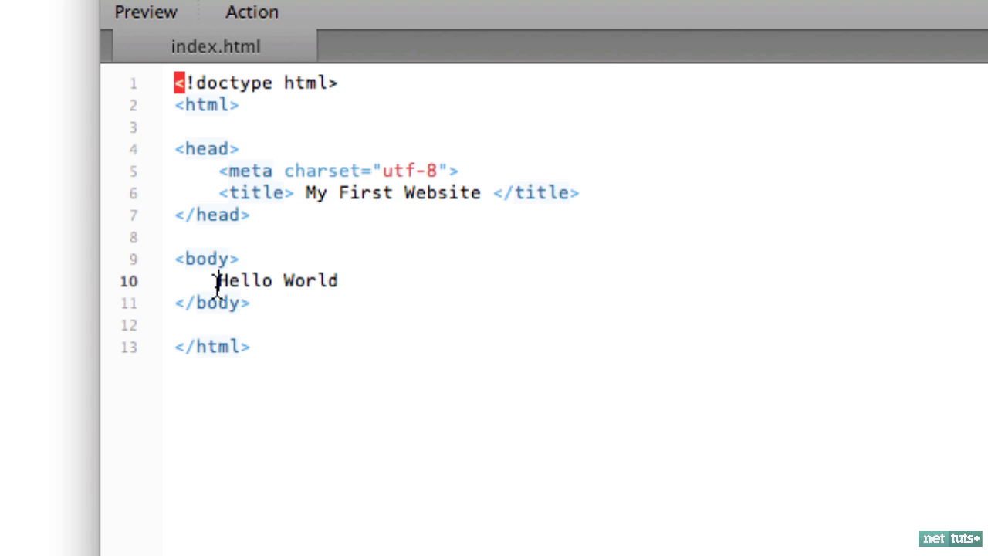
pyautogui.write('<strong>')
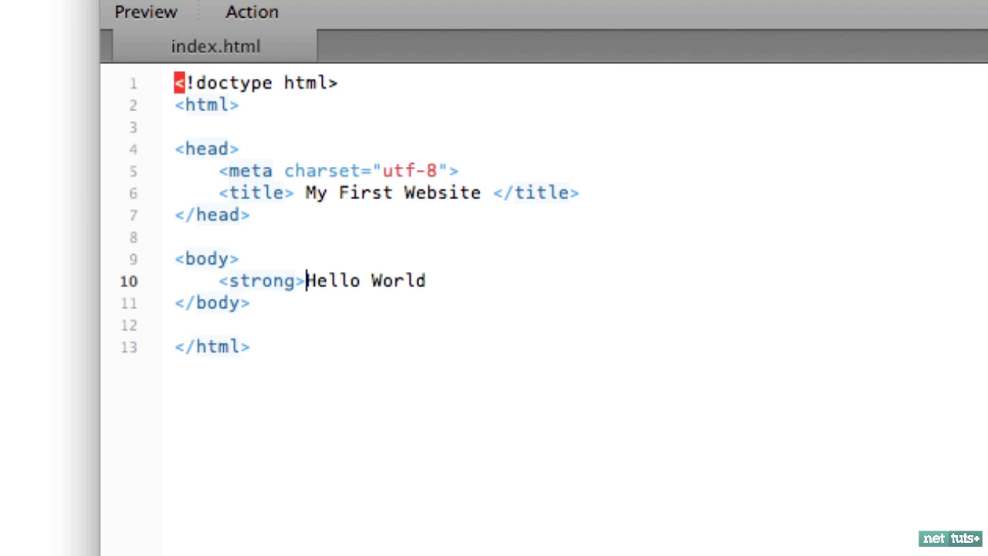
pyautogui.write('</strong>')
pyautogui.write('Hello Unive')
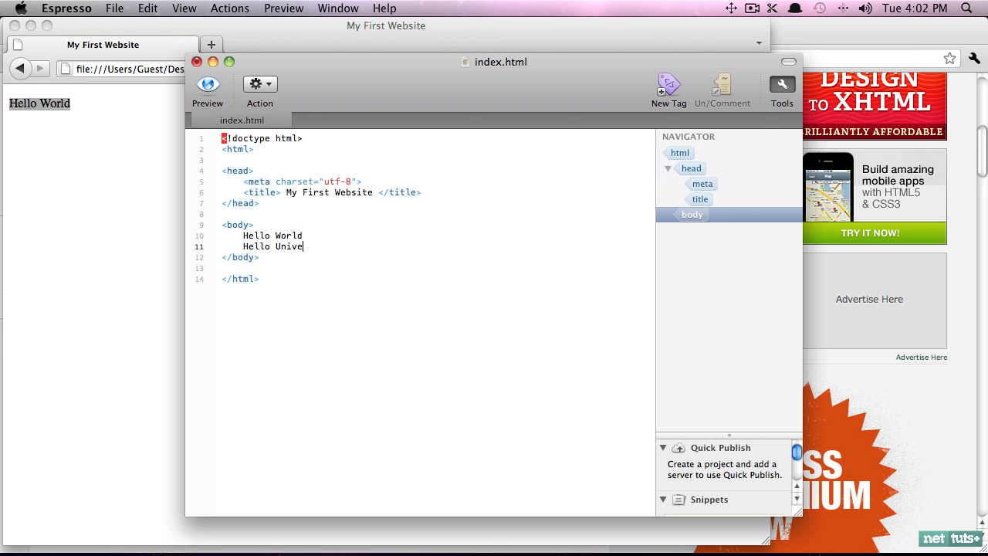
# Finish Hello Universe and wrap both Hello World and Hello Universe in <p> tags
pyautogui.write('rse')
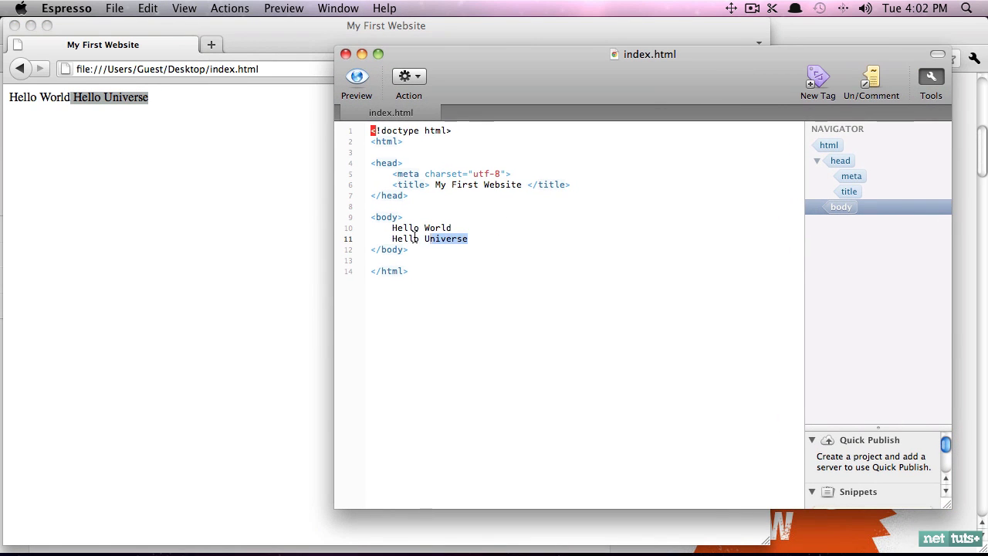
pyautogui.click(454, 227)
pyautogui.write('<p>')
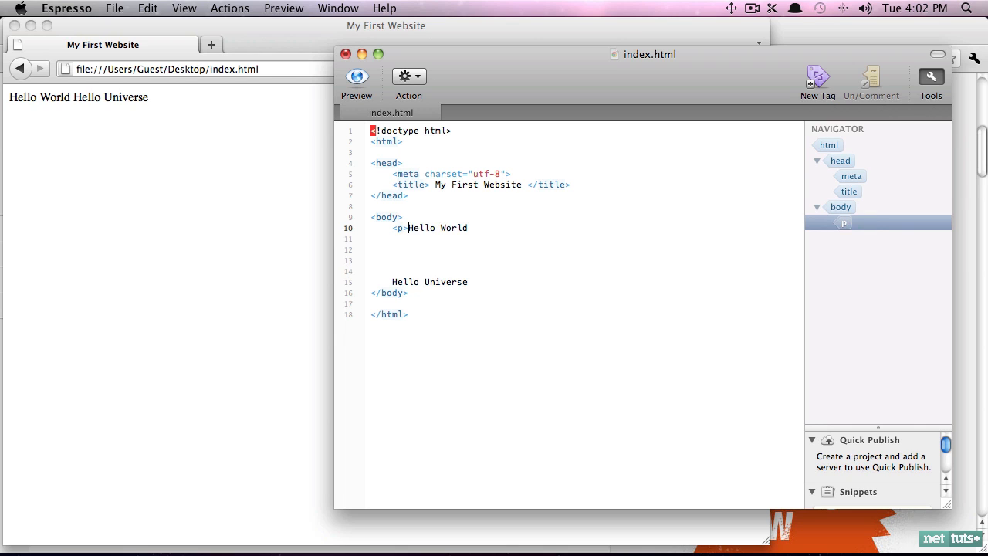
pyautogui.write('</p>p')
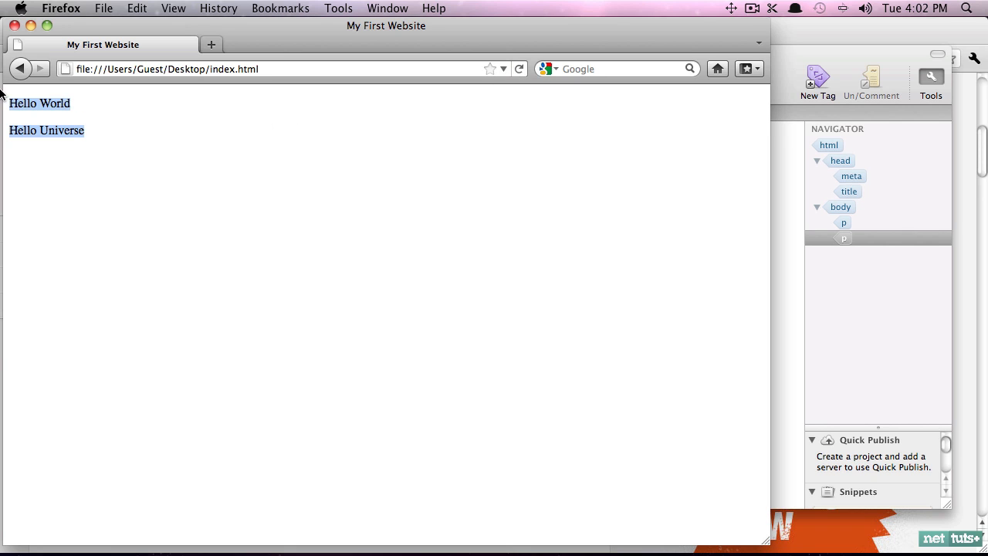
pyautogui.click(202, 202)
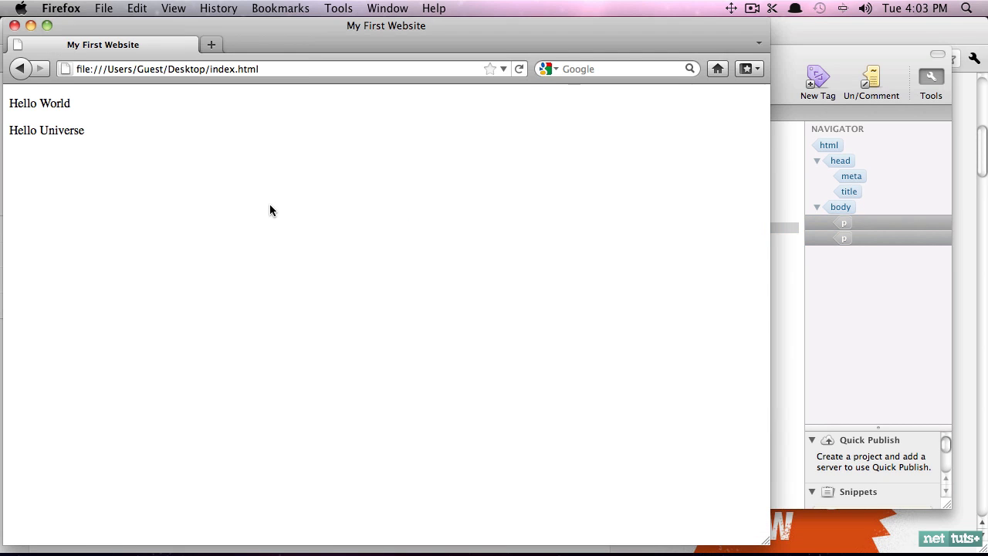
pyautogui.moveTo(112, 139)
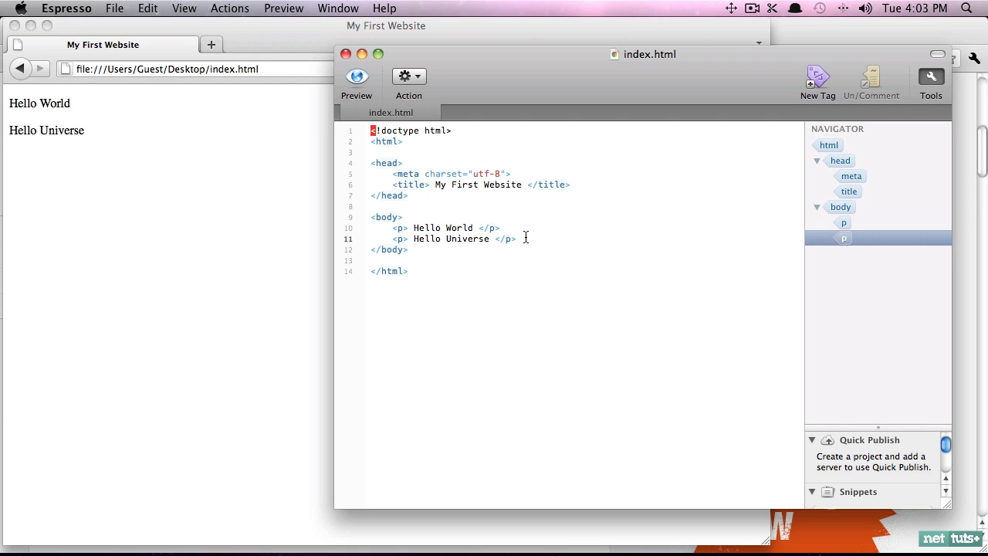
# Select all of index.html's markup and launch the Snippets application
pyautogui.moveTo(413, 238); pyautogui.dragTo(517, 239)
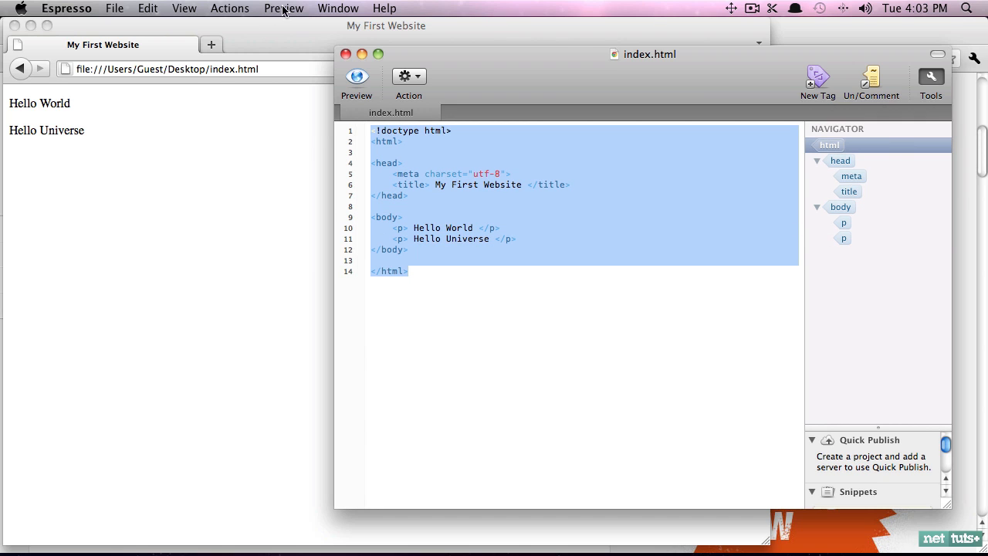
pyautogui.moveTo(279, 20)
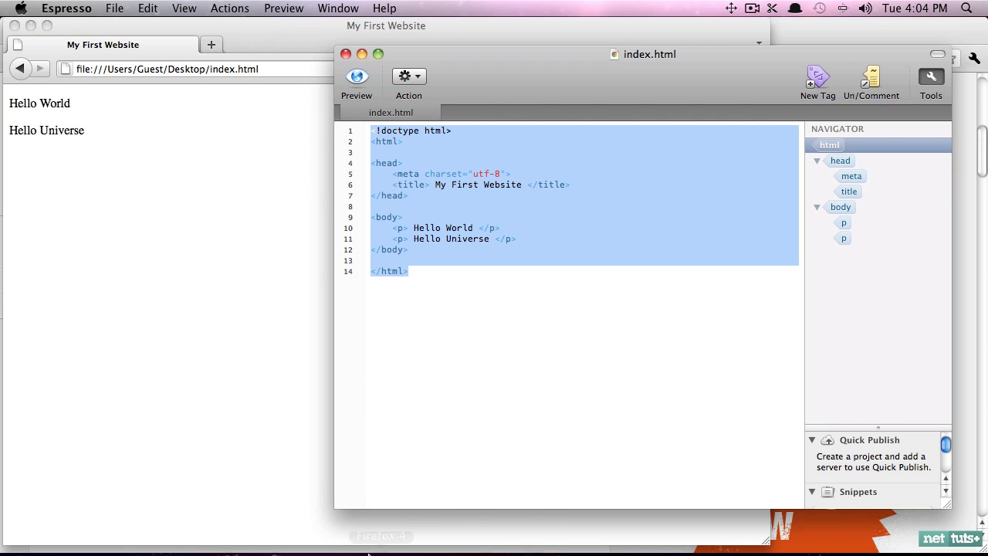
pyautogui.click(458, 515)
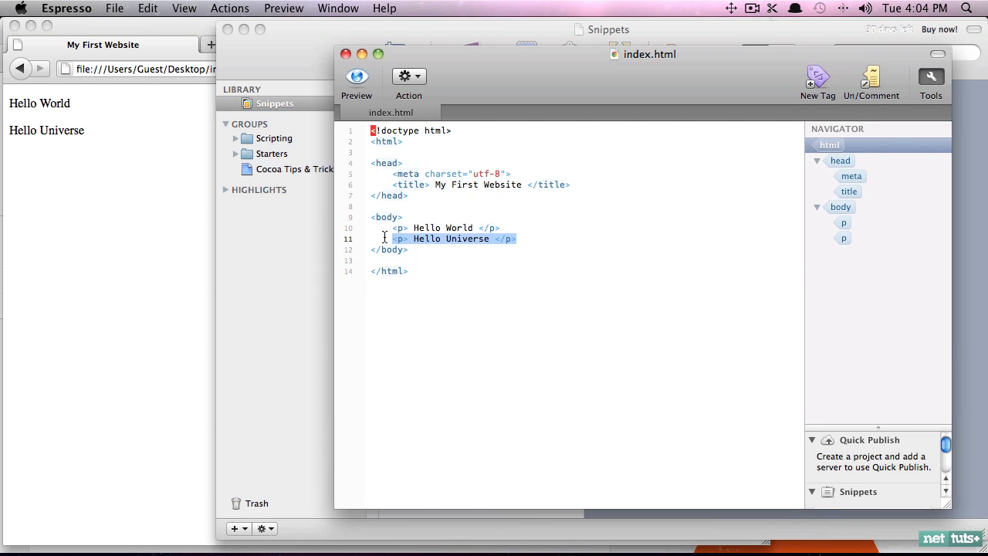
# Empty the body and store the skeleton as snippet 'HTML5 Markup' with language HTML
pyautogui.press('delete')
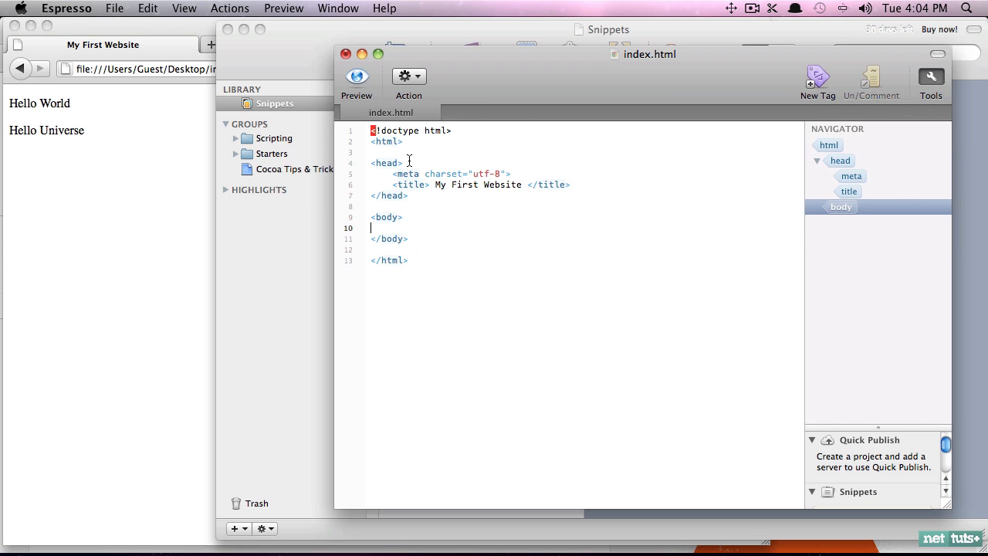
pyautogui.moveTo(378, 173); pyautogui.dragTo(408, 260)
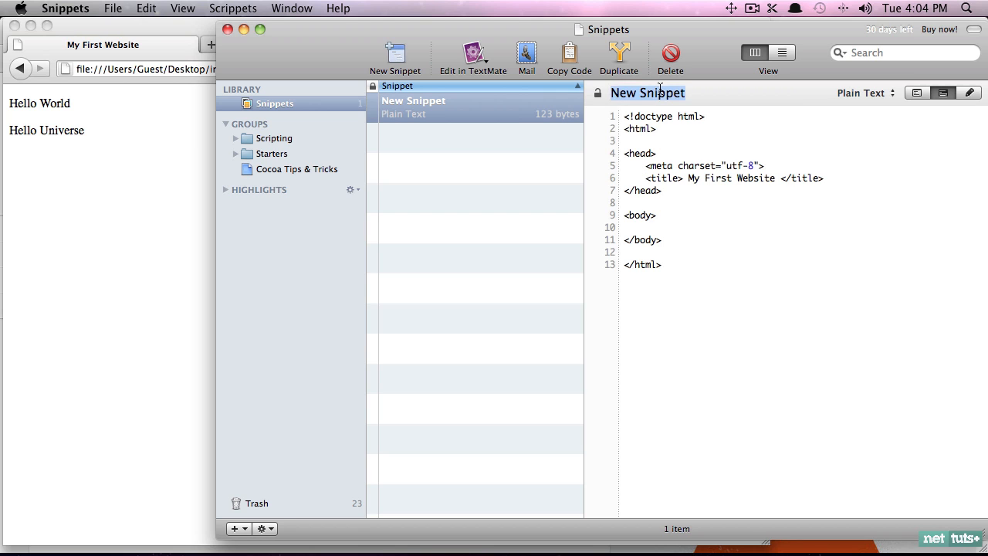
pyautogui.write('HTML5 M')
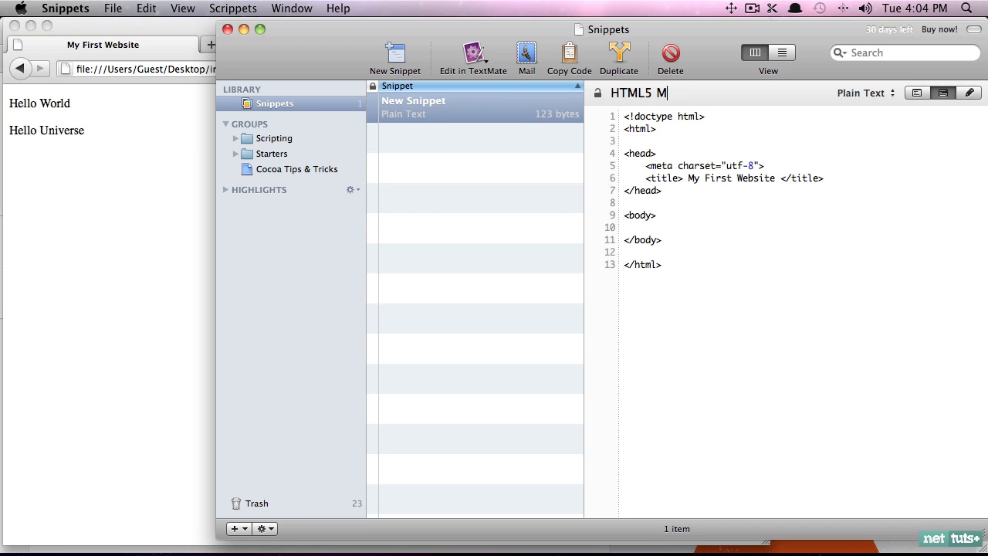
pyautogui.write('arkup')
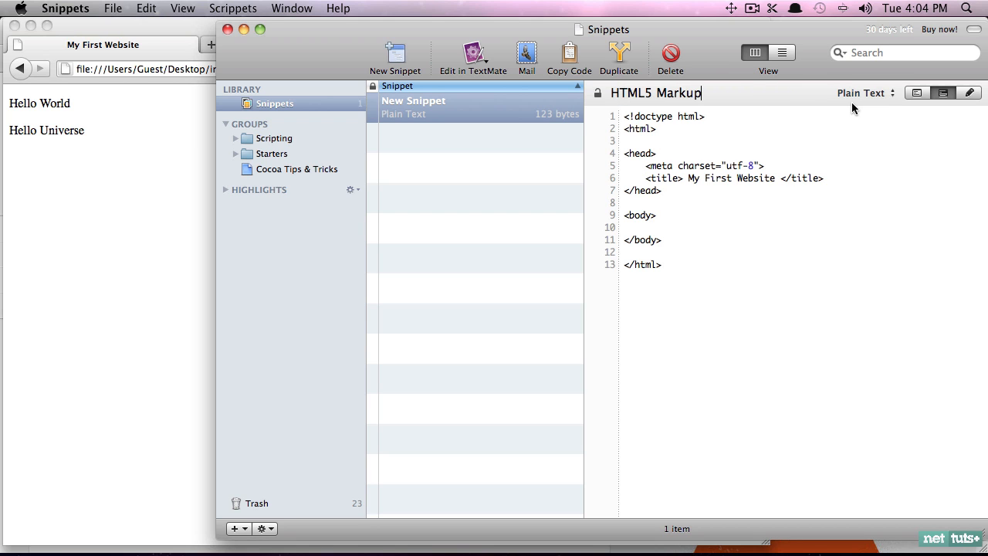
pyautogui.click(860, 93)
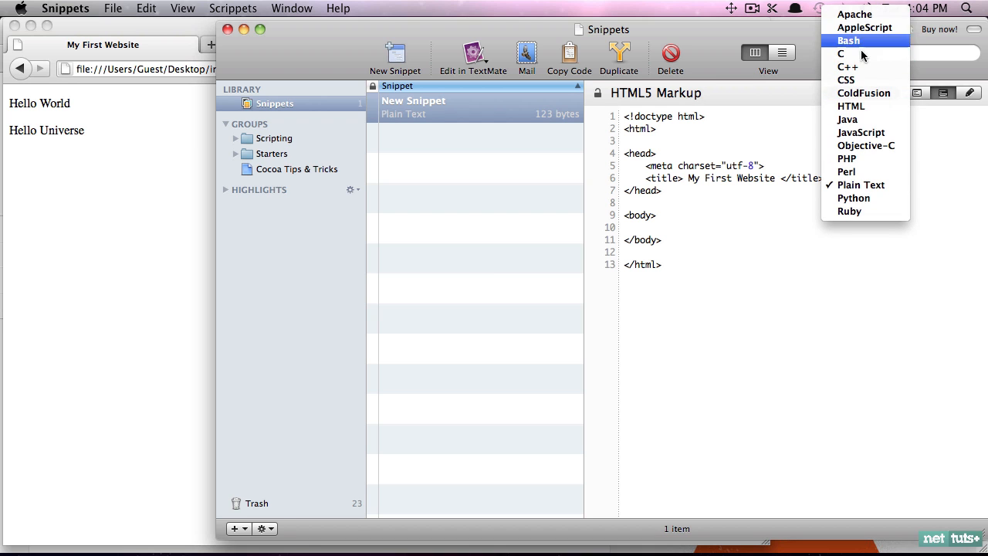
pyautogui.click(851, 105)
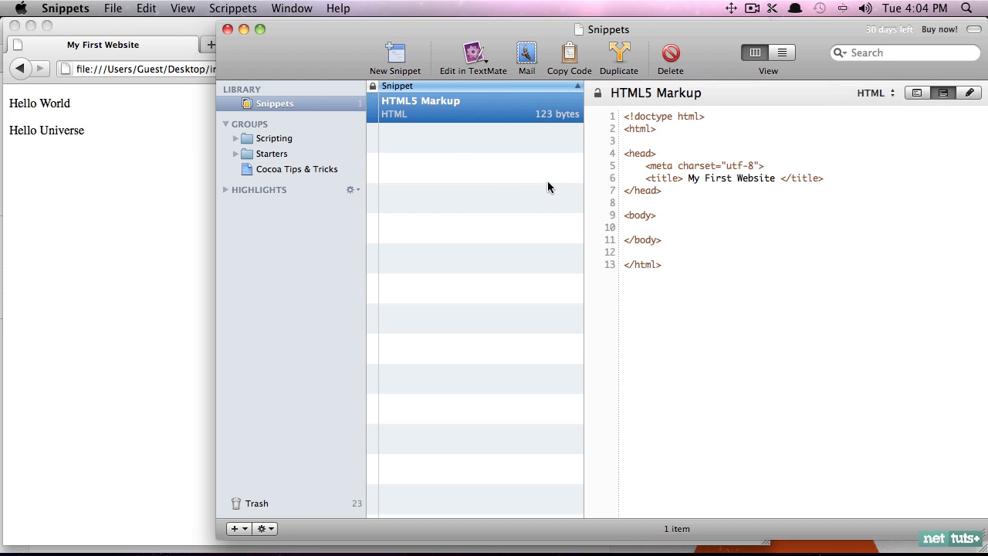
pyautogui.click(473, 57)
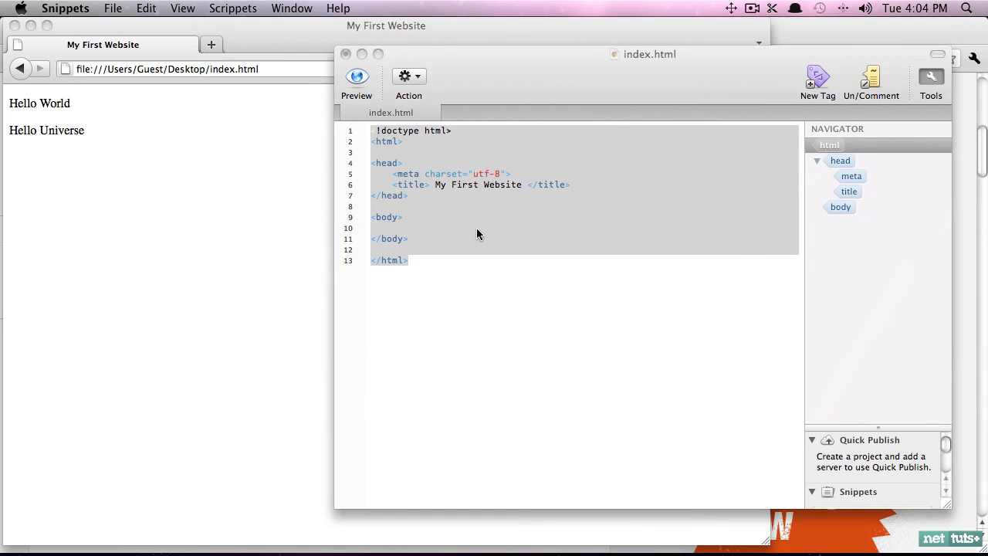
# Create a new blank file and select its partially typed '!doc' text to discard it
pyautogui.click(356, 81)
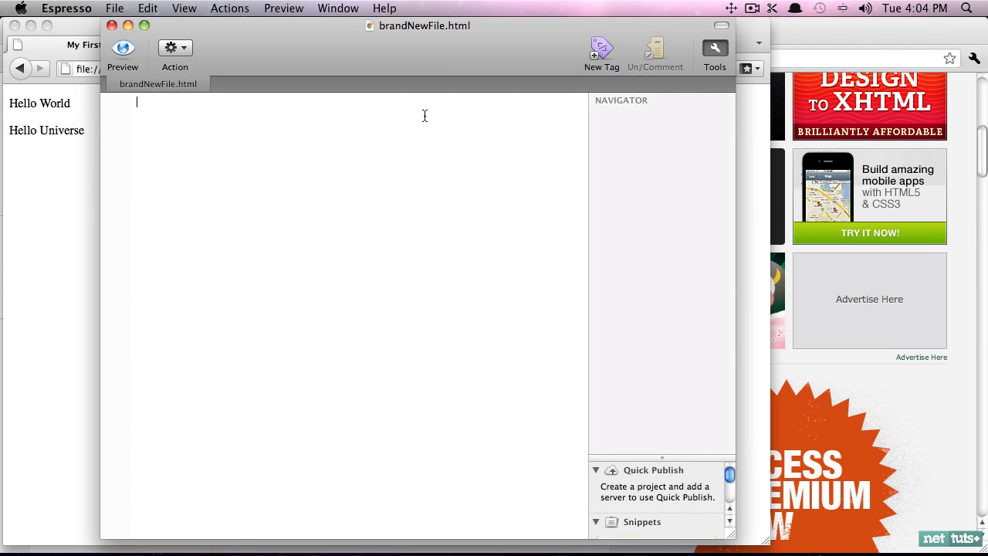
pyautogui.write('!doc')
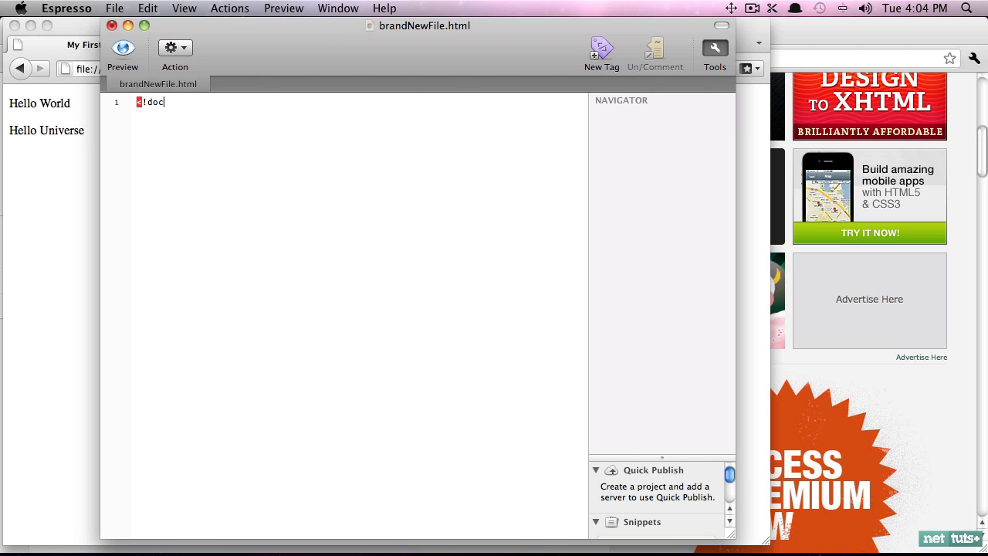
pyautogui.doubleClick(149, 101)
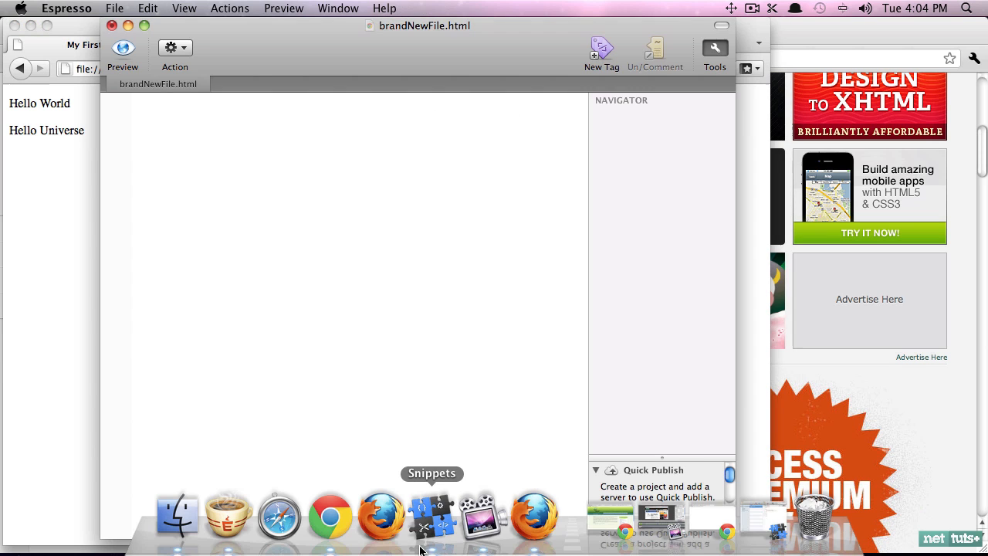
# Insert the HTML5 Markup snippet and place the cursor after the closing html tag
pyautogui.click(432, 513)
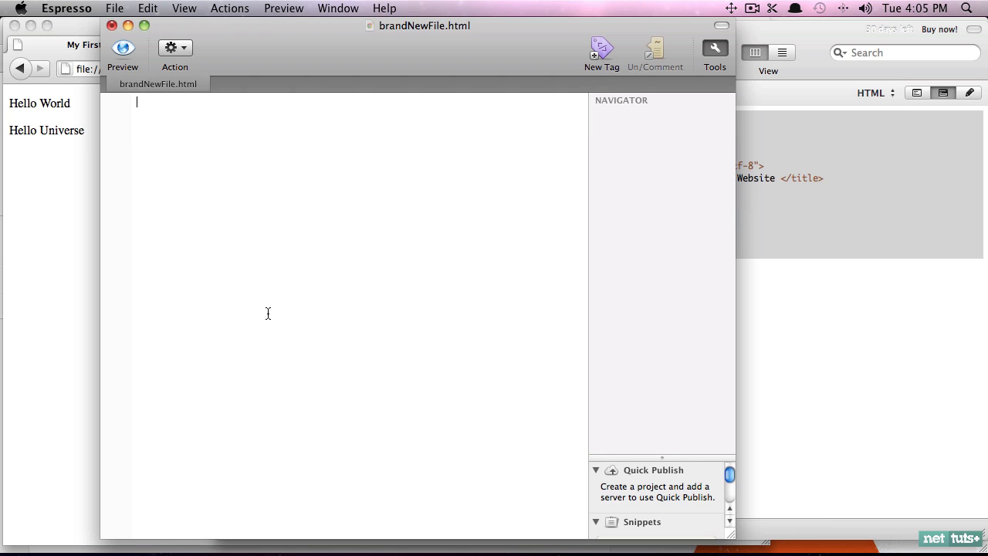
pyautogui.moveTo(253, 269)
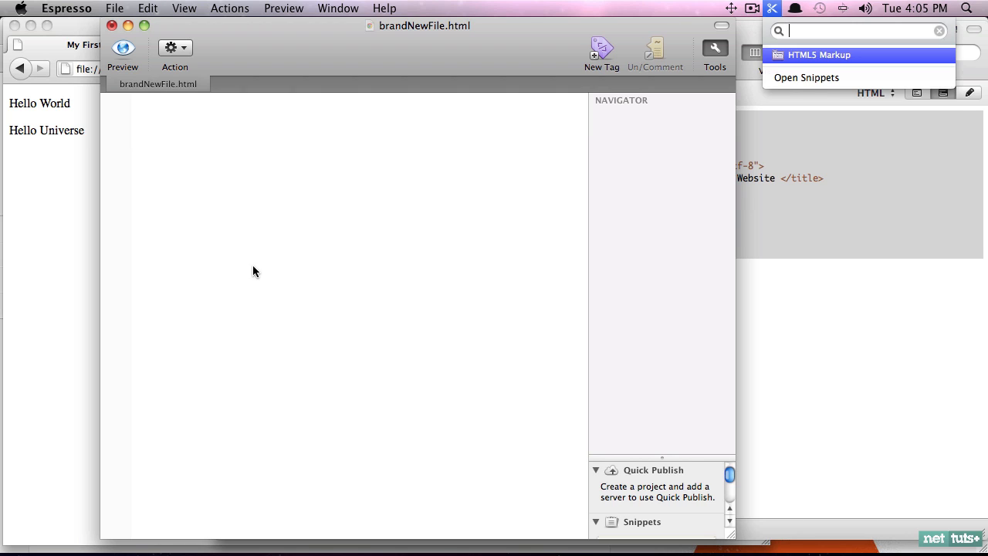
pyautogui.write('h')
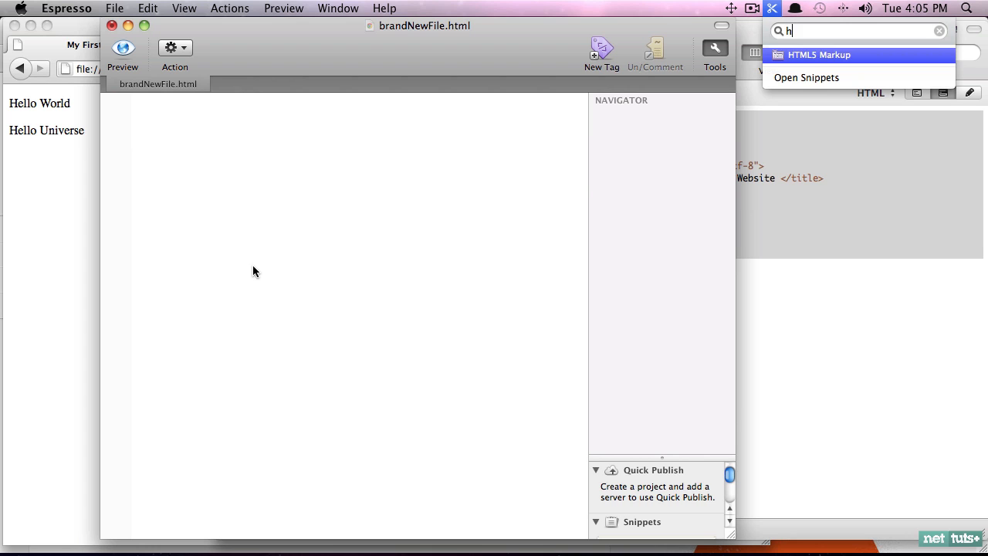
pyautogui.click(818, 55)
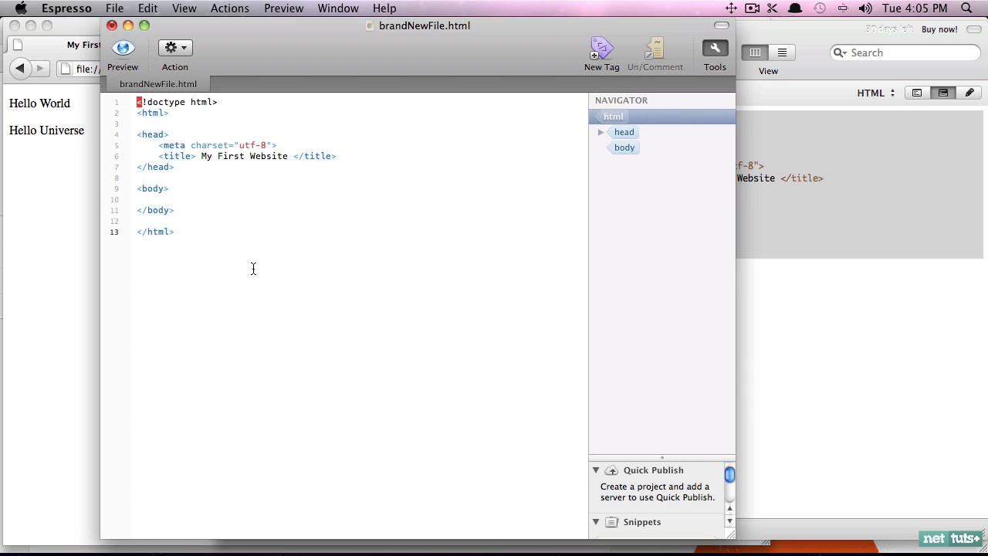
pyautogui.click(176, 231)
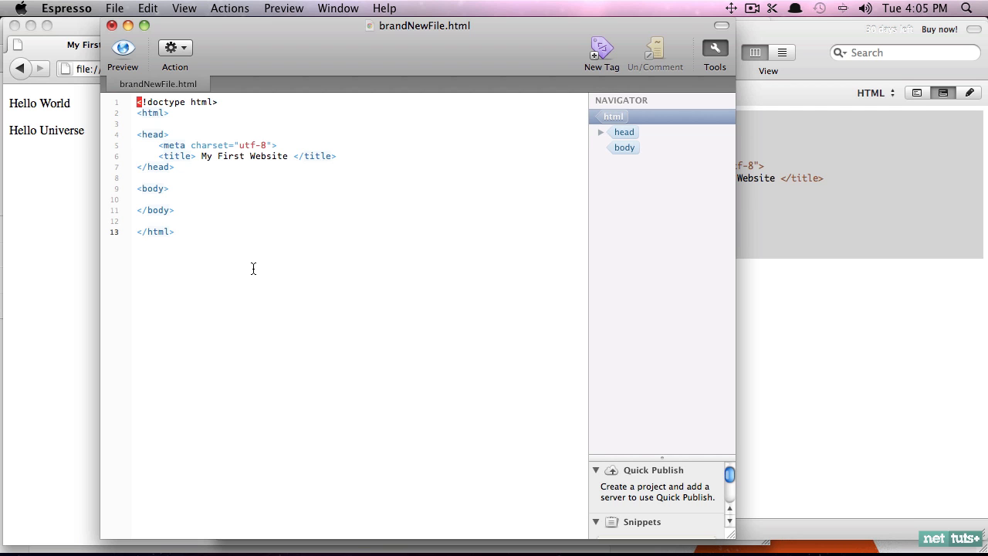
pyautogui.click(175, 232)
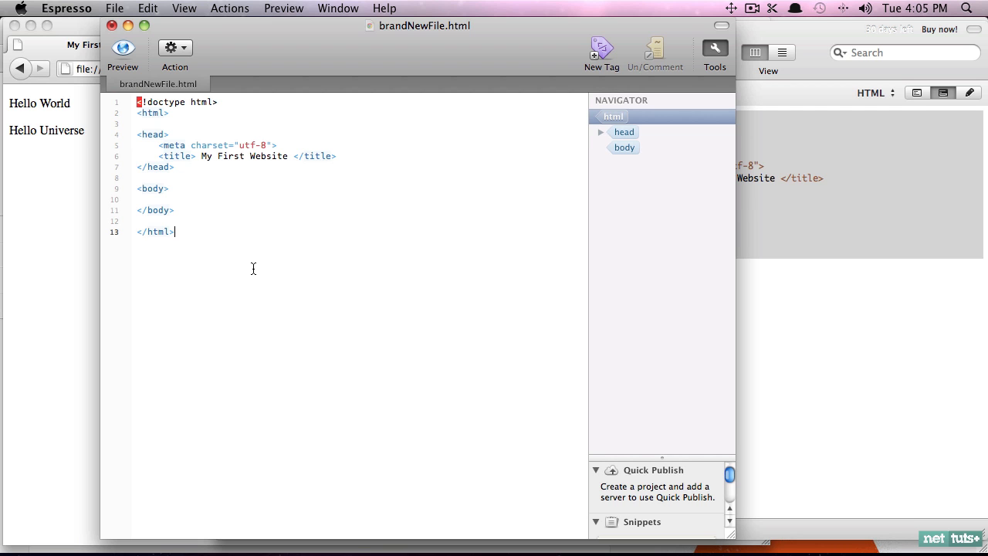